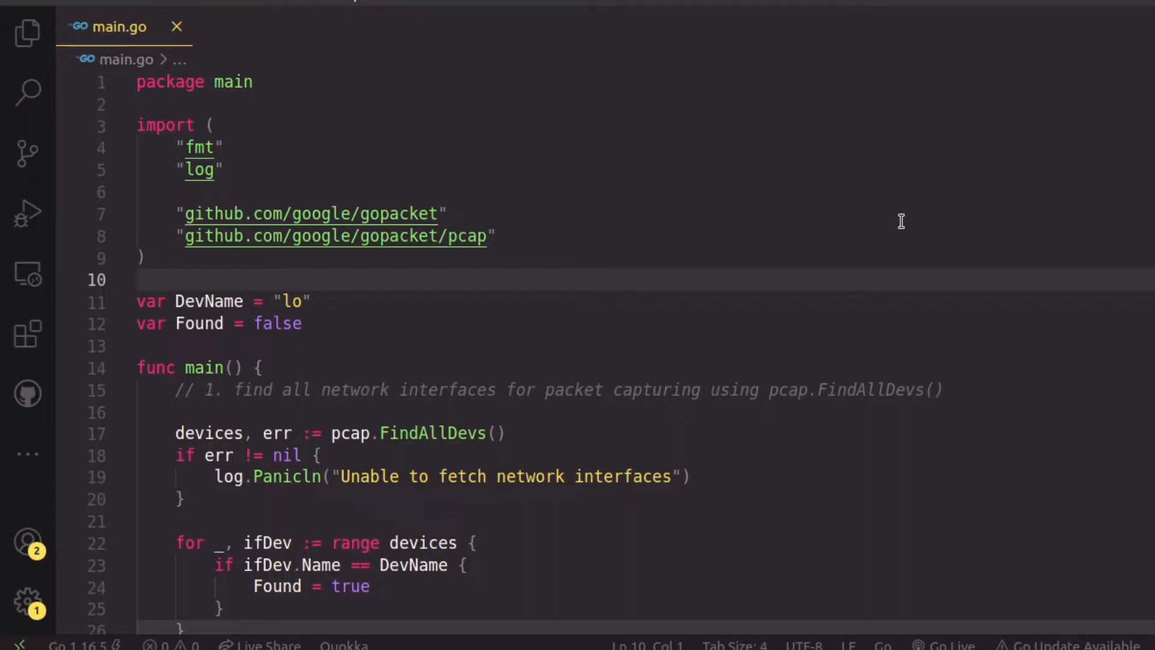
Step: Change the SetBPFFilter port from 443 to 21 and add a new line in the packet loop
scroll("down", 3)
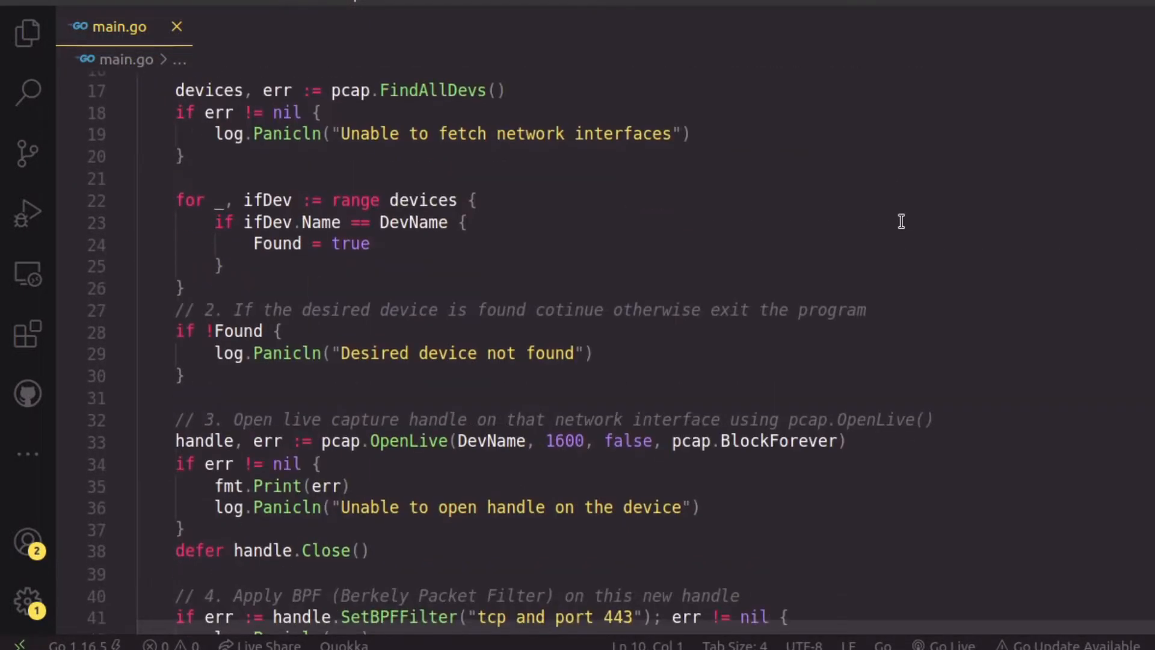
scroll("down", 3)
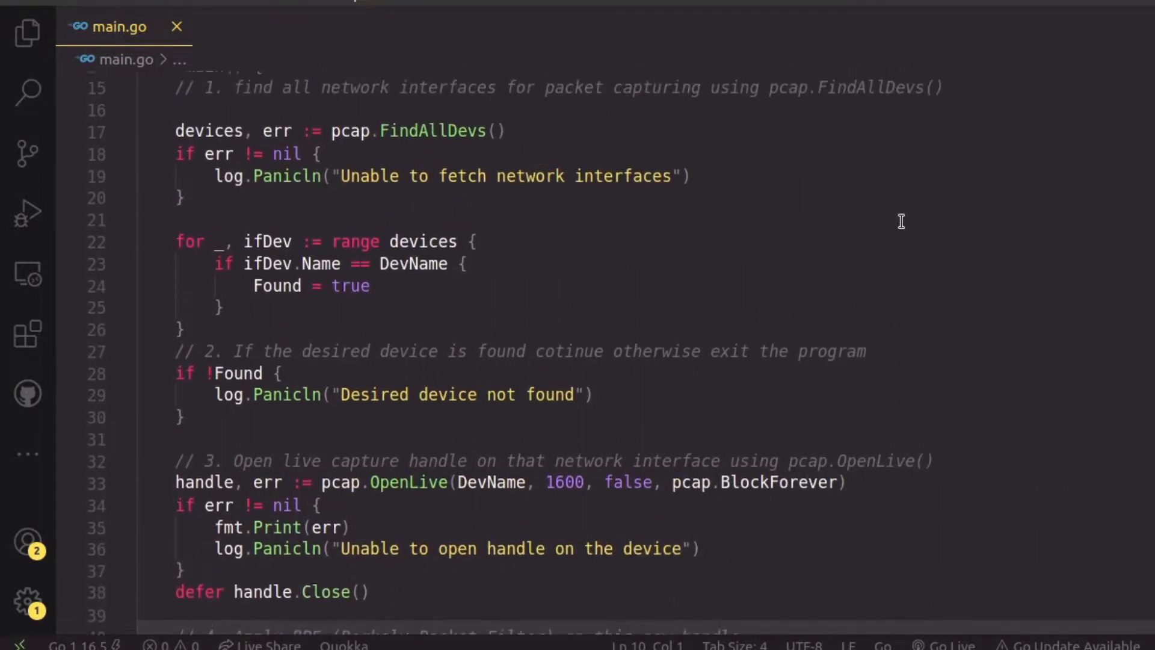
scroll("down", 3)
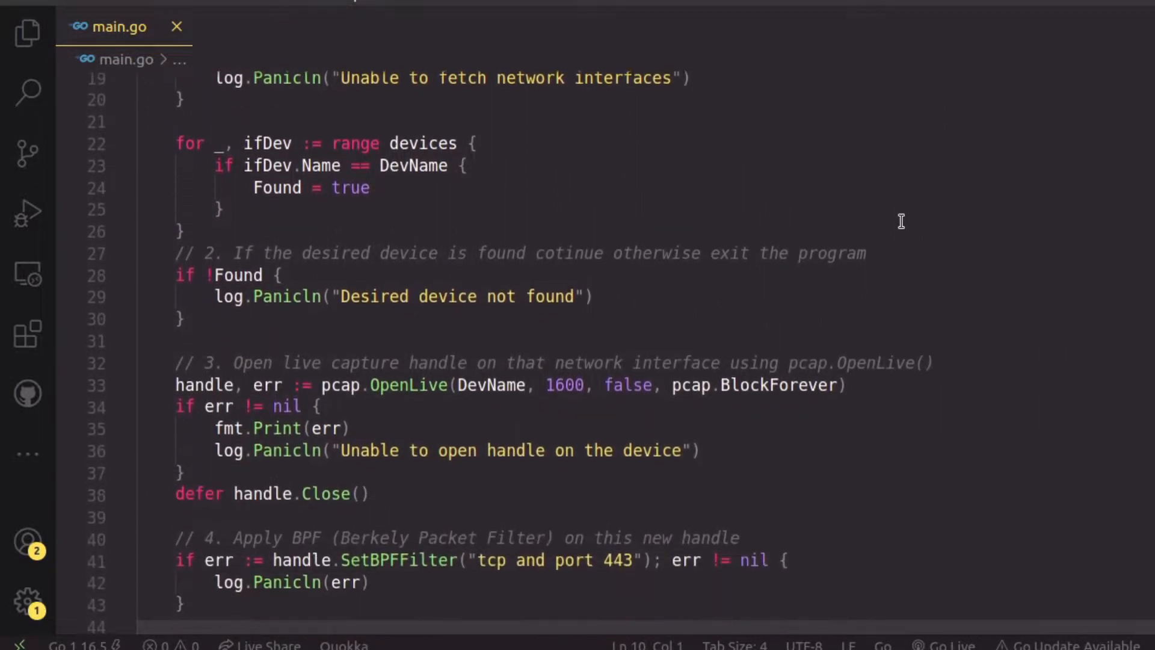
scroll("down", 3)
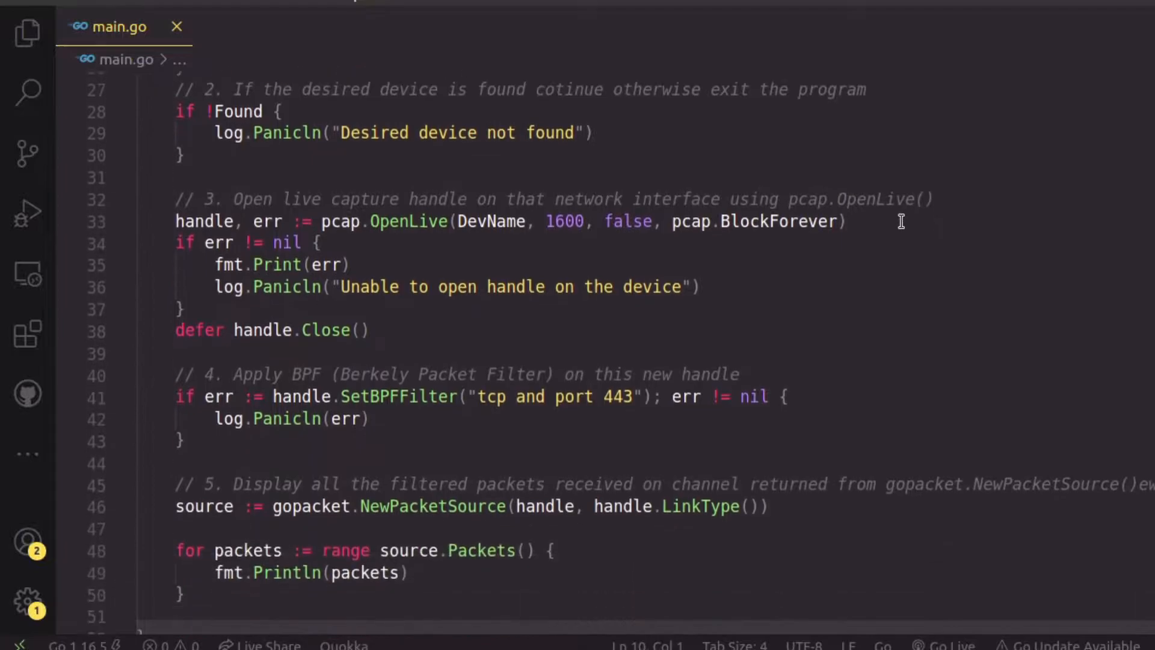
scroll("down", 3)
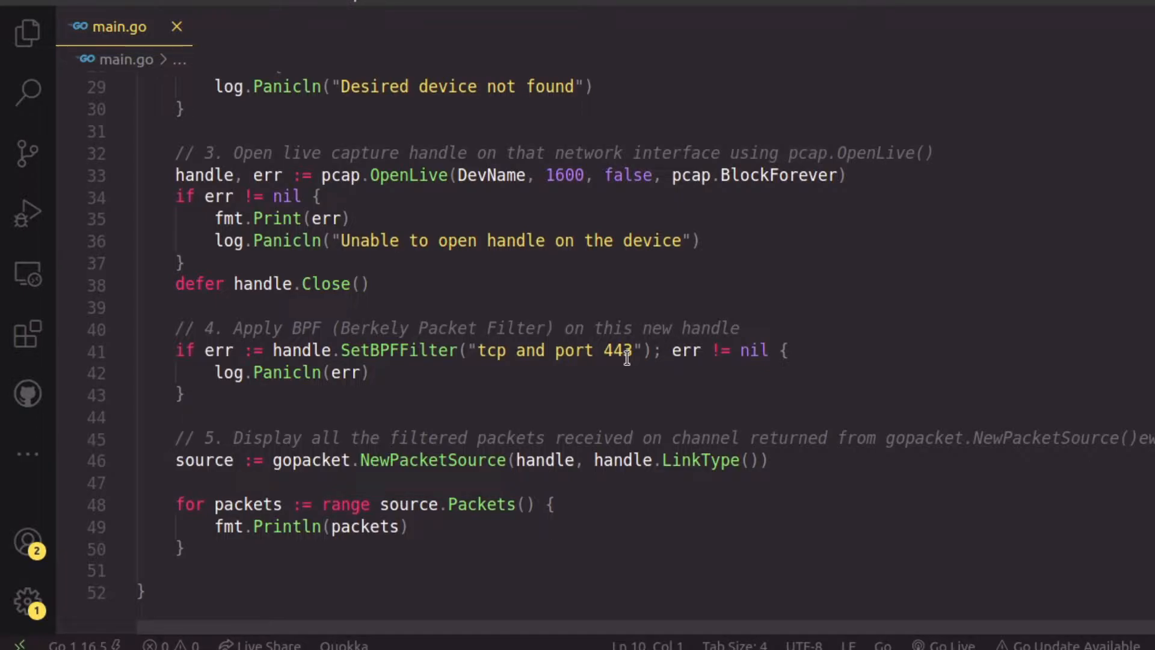
left_click(630, 350)
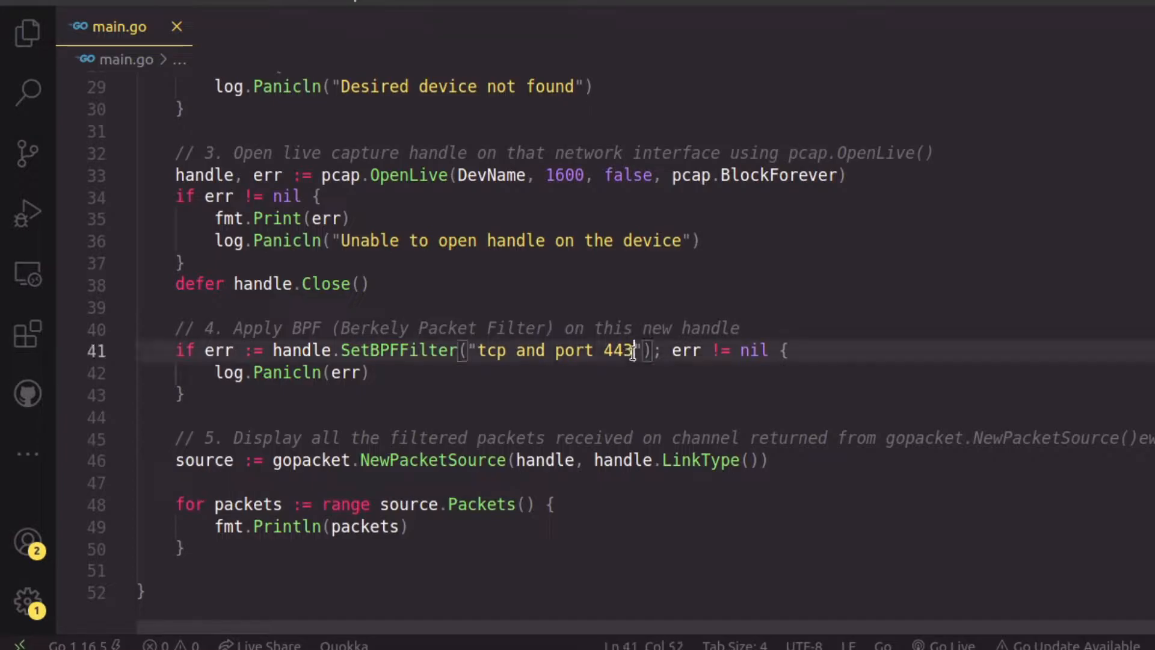
key("Backspace")
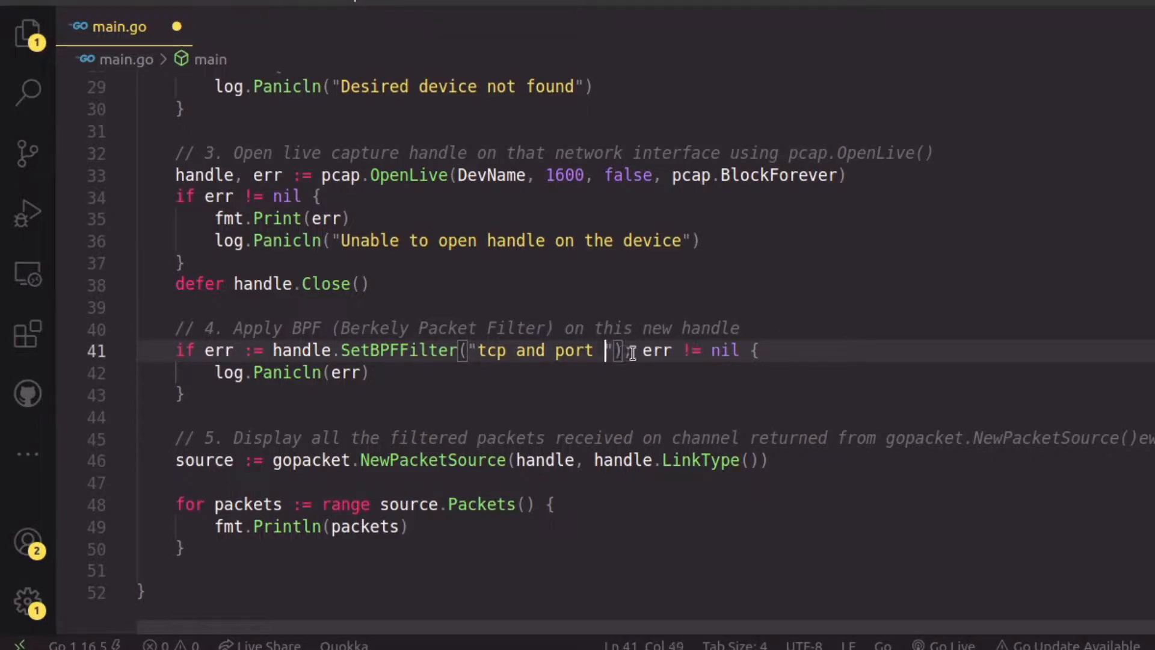
type("21")
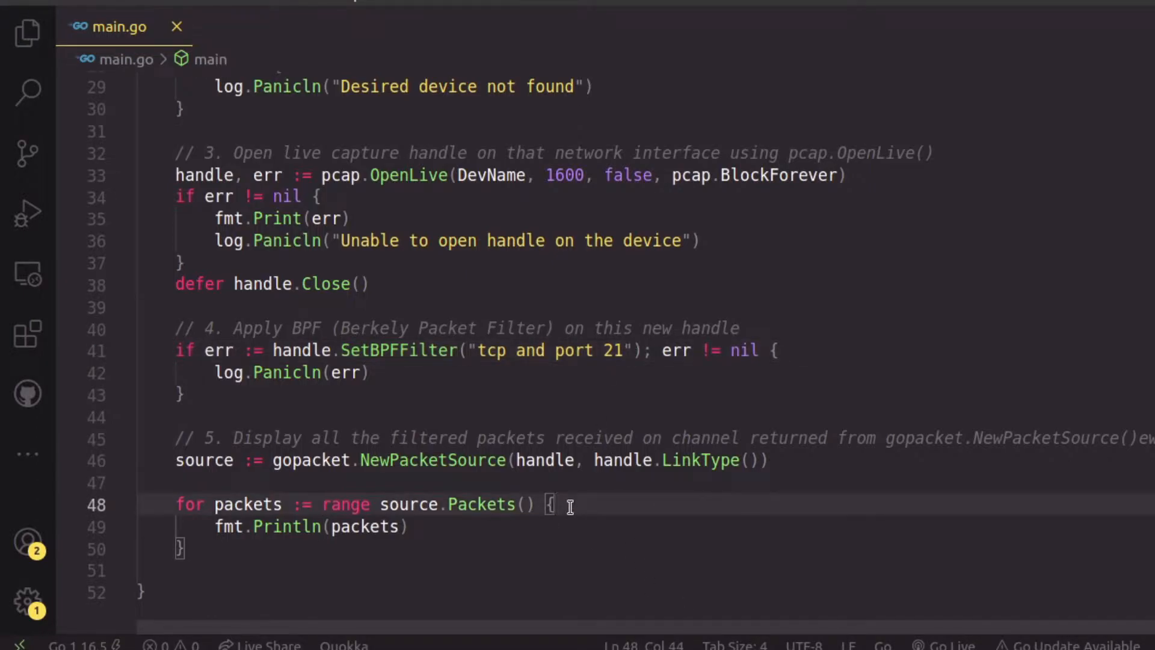
key("Enter")
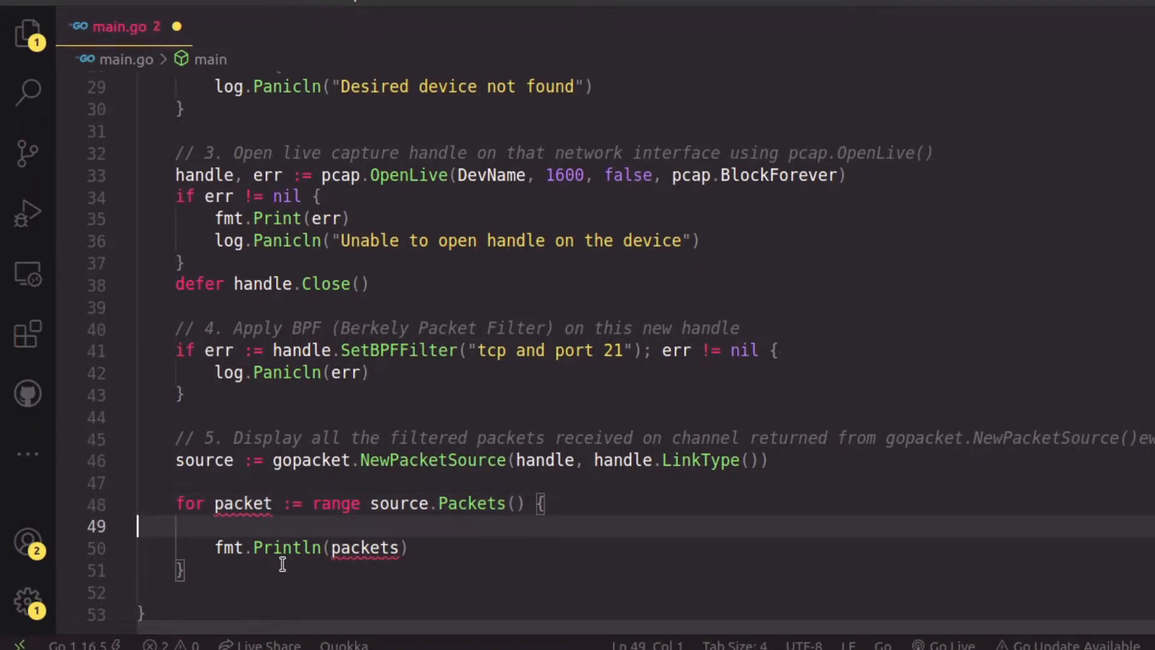
Step: Print packet instead of packets and add appLayer := packet.ApplicationLayer() on line 49
double_click(364, 548)
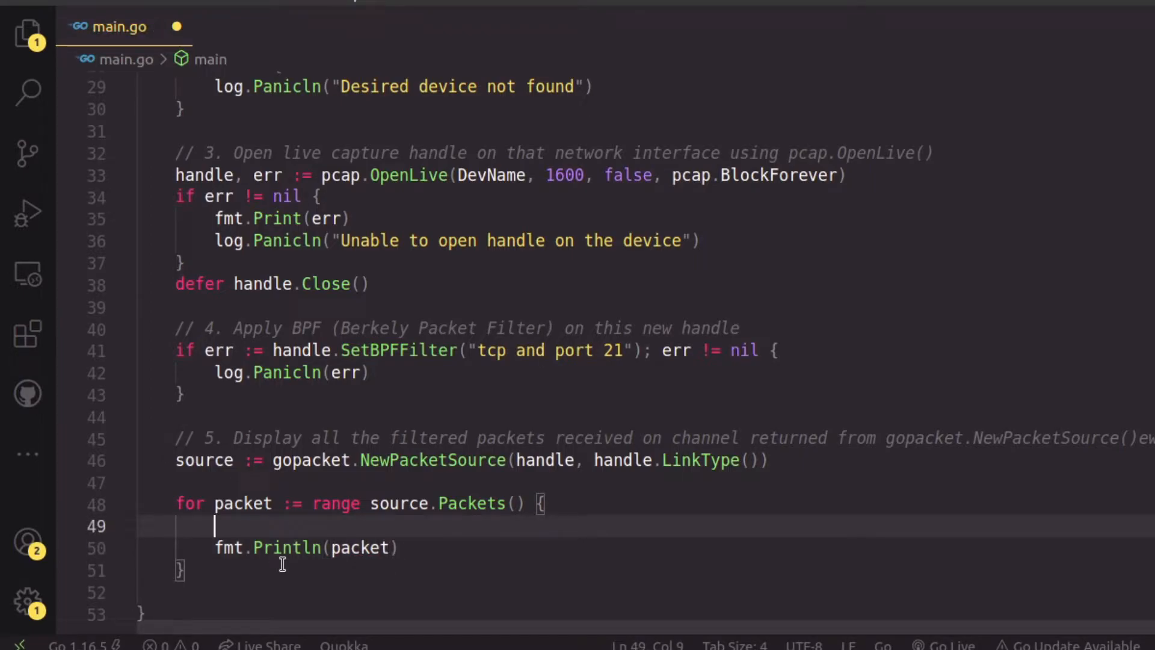
type("app")
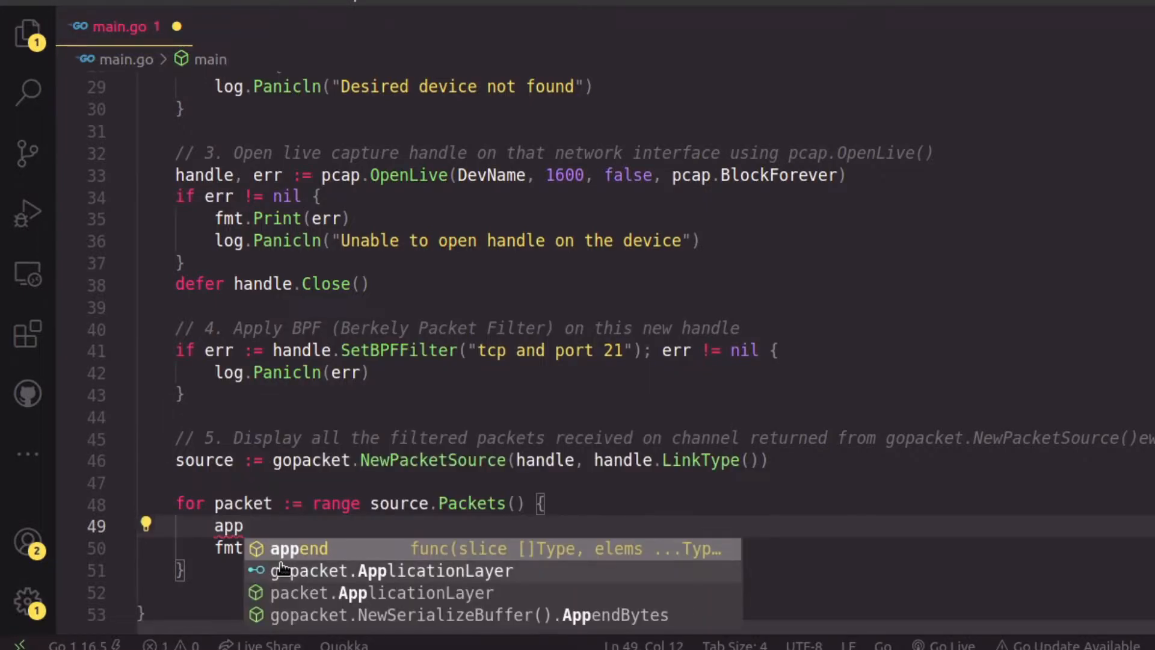
type("Layer")
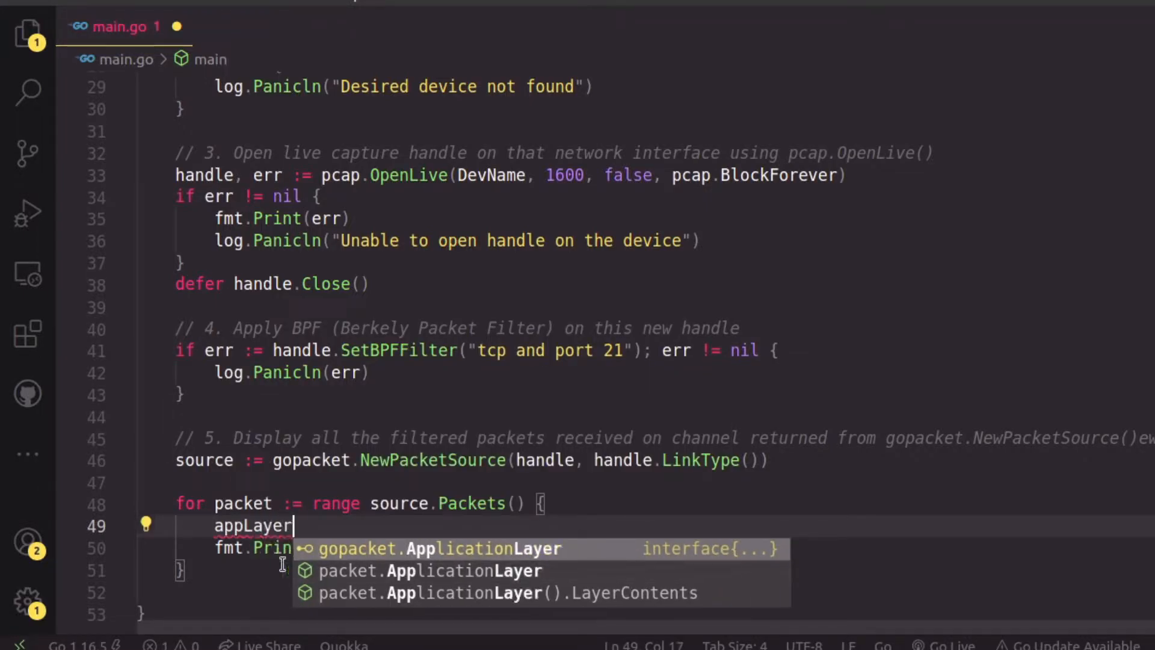
type(":=")
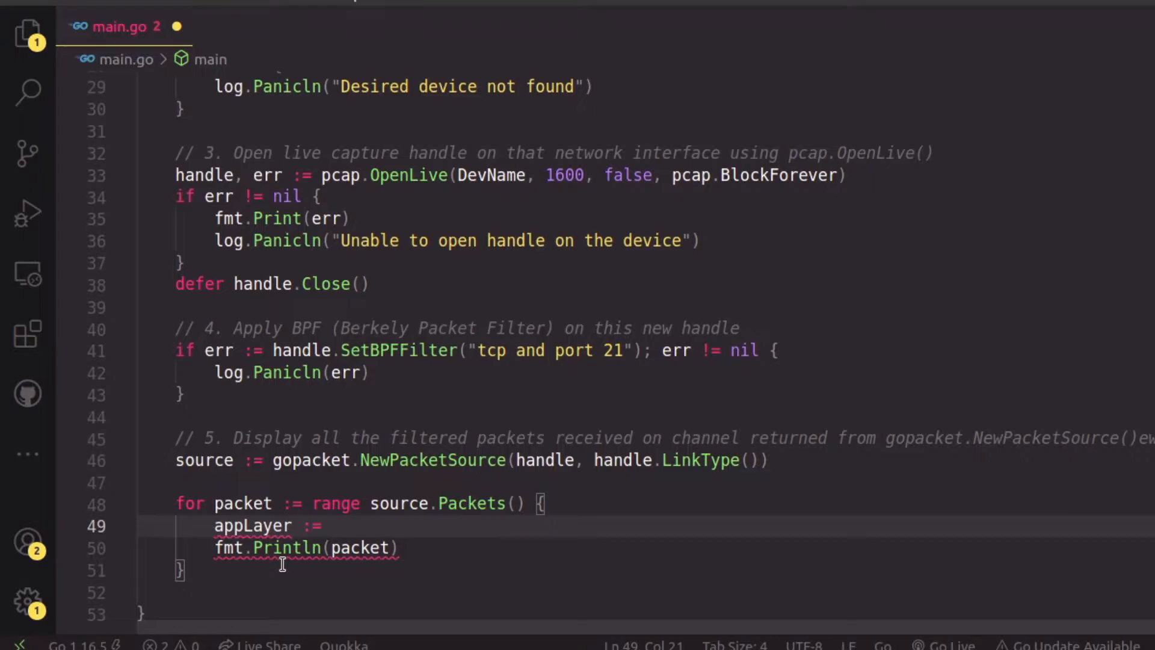
type("packet")
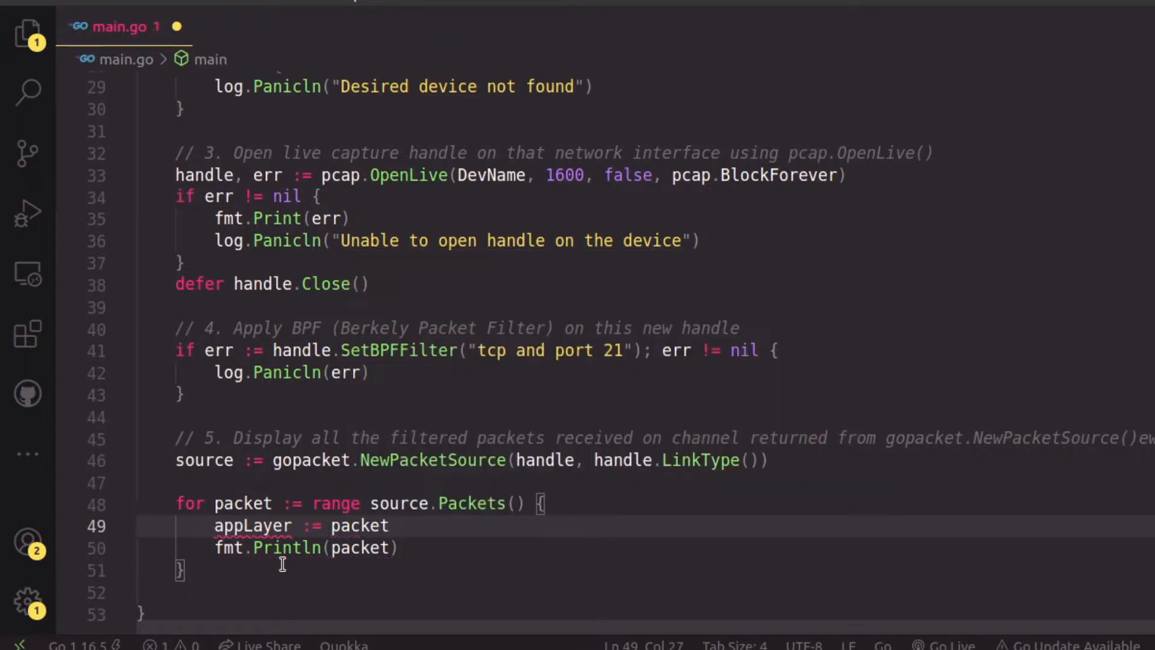
type(".ApplicationLayer()")
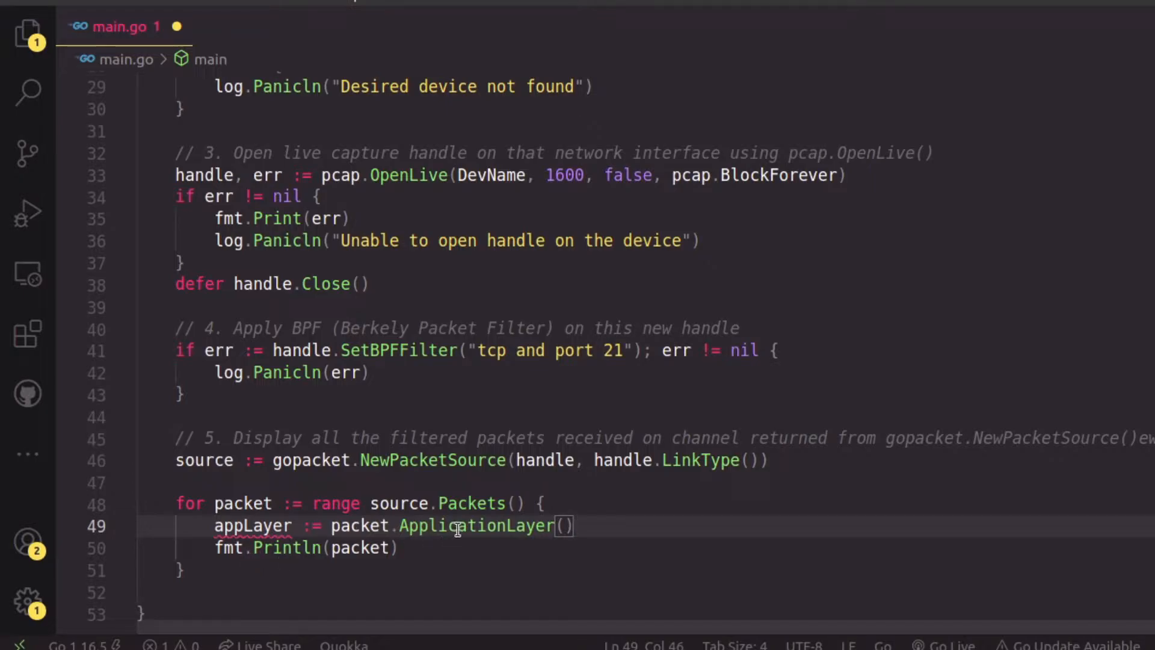
mouse_move(474, 525)
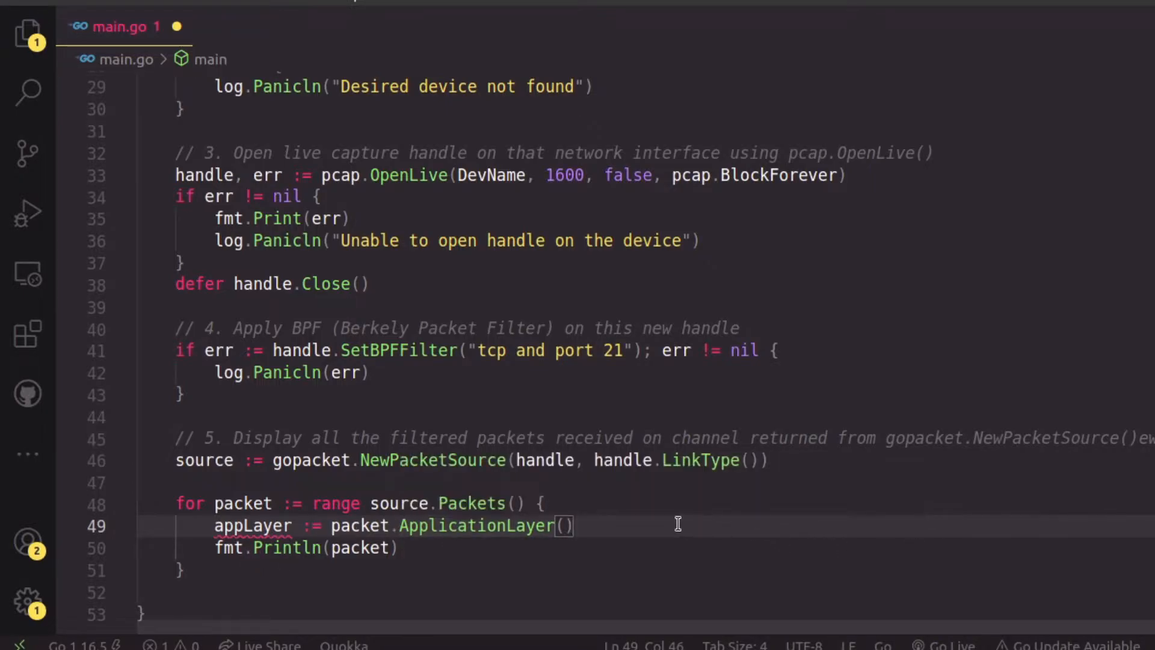
key("Enter")
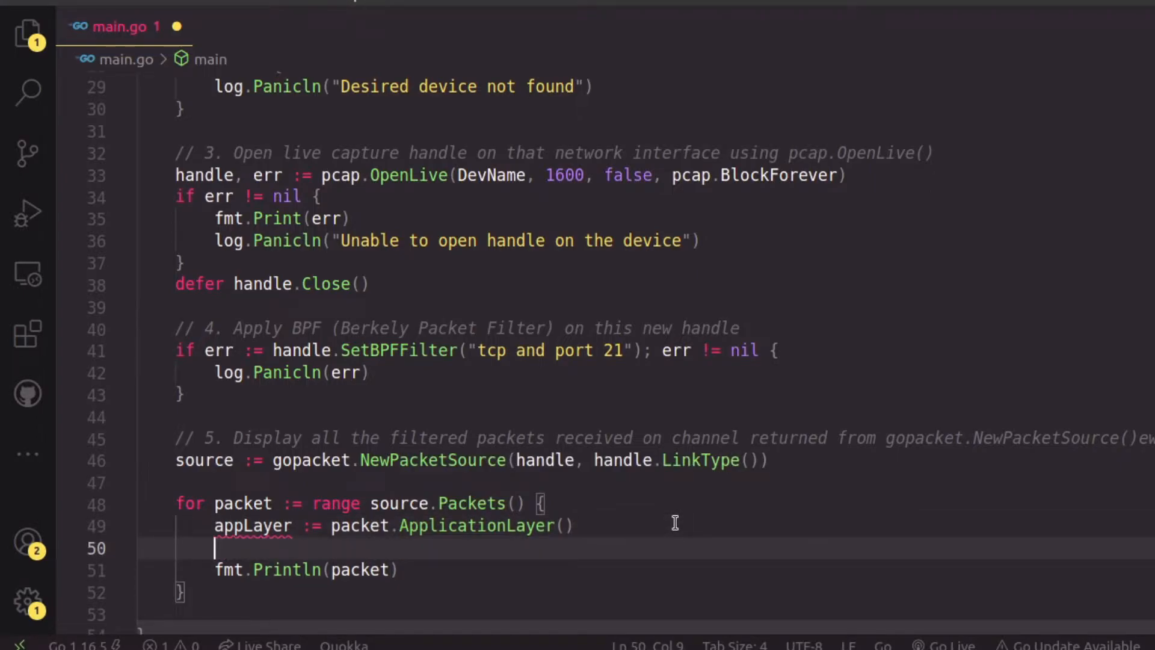
Step: Add data := appLayer.Payload() on line 50 and open a new line below it
type("ap")
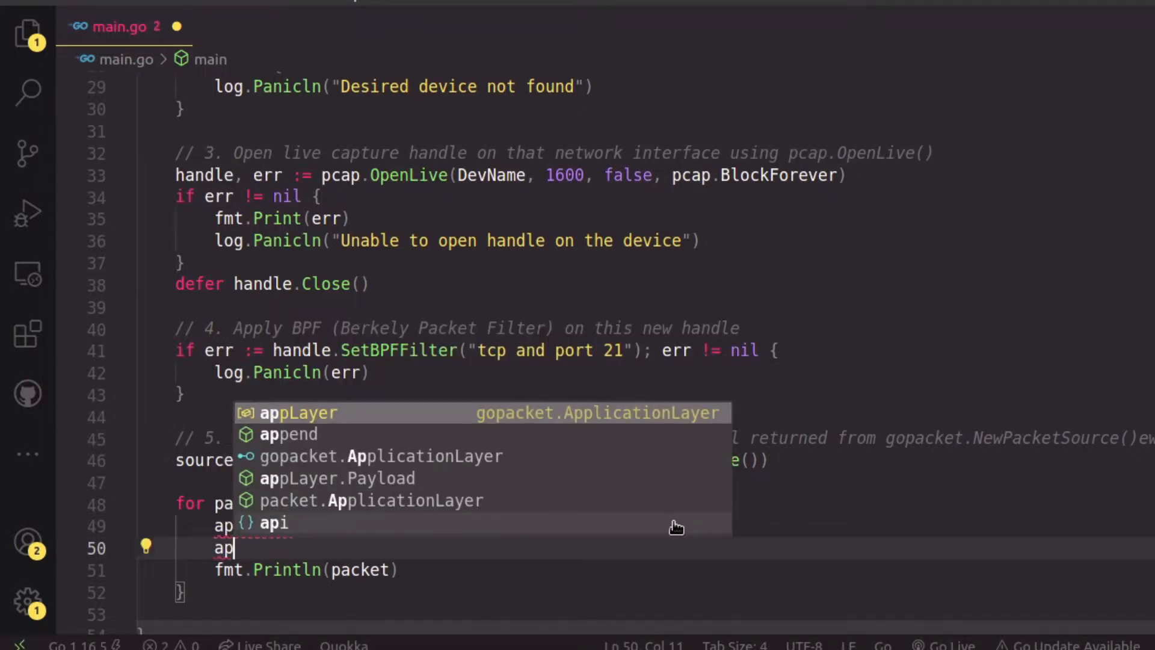
type(".")
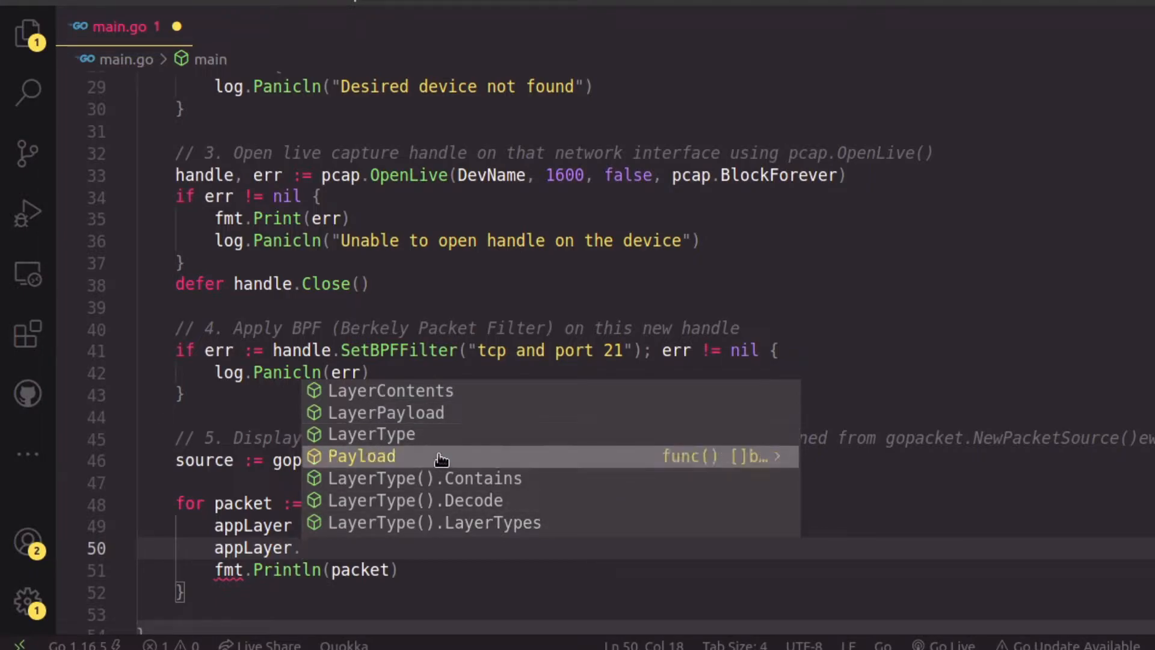
mouse_move(766, 464)
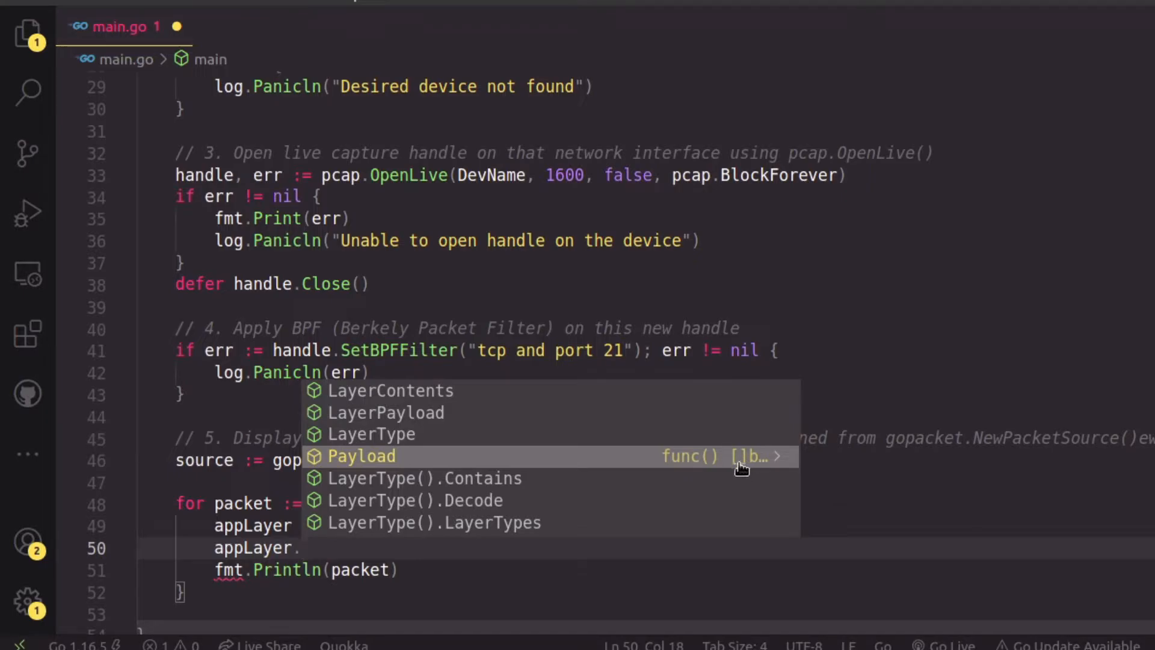
mouse_move(453, 462)
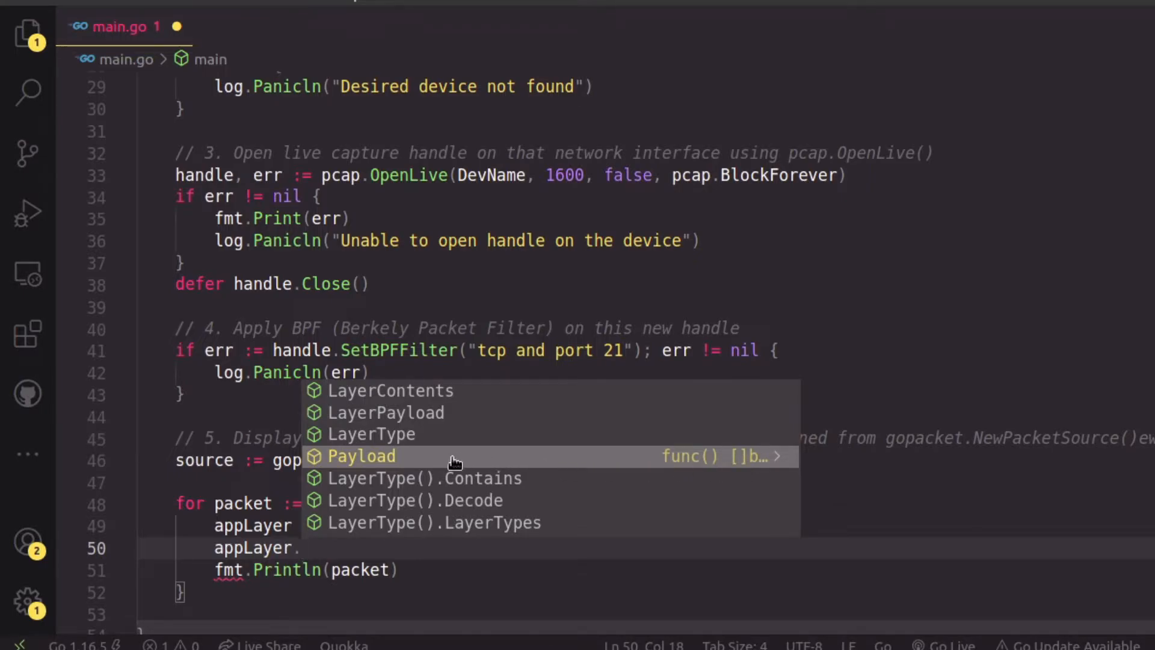
left_click(362, 455)
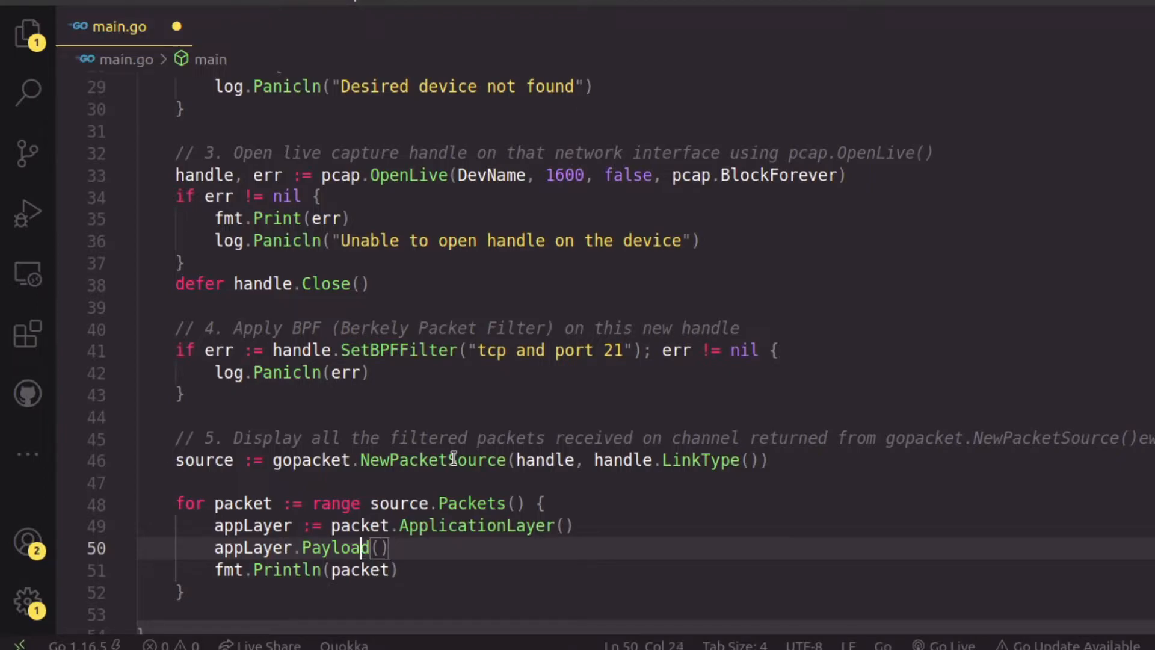
type("data :=")
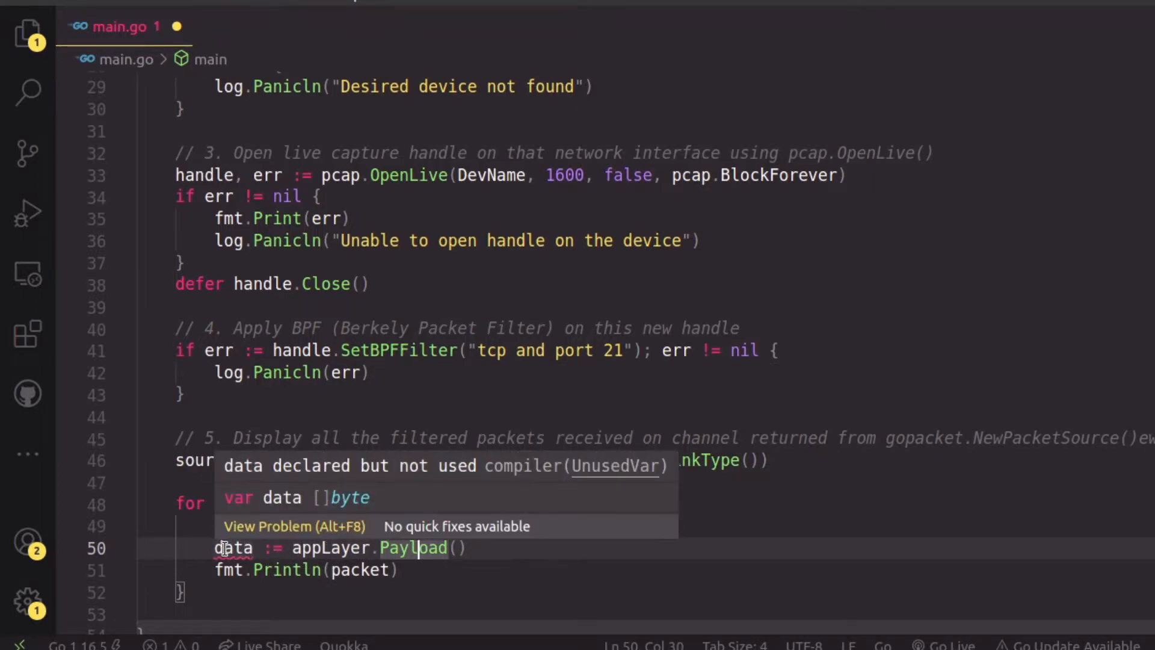
left_click(468, 548)
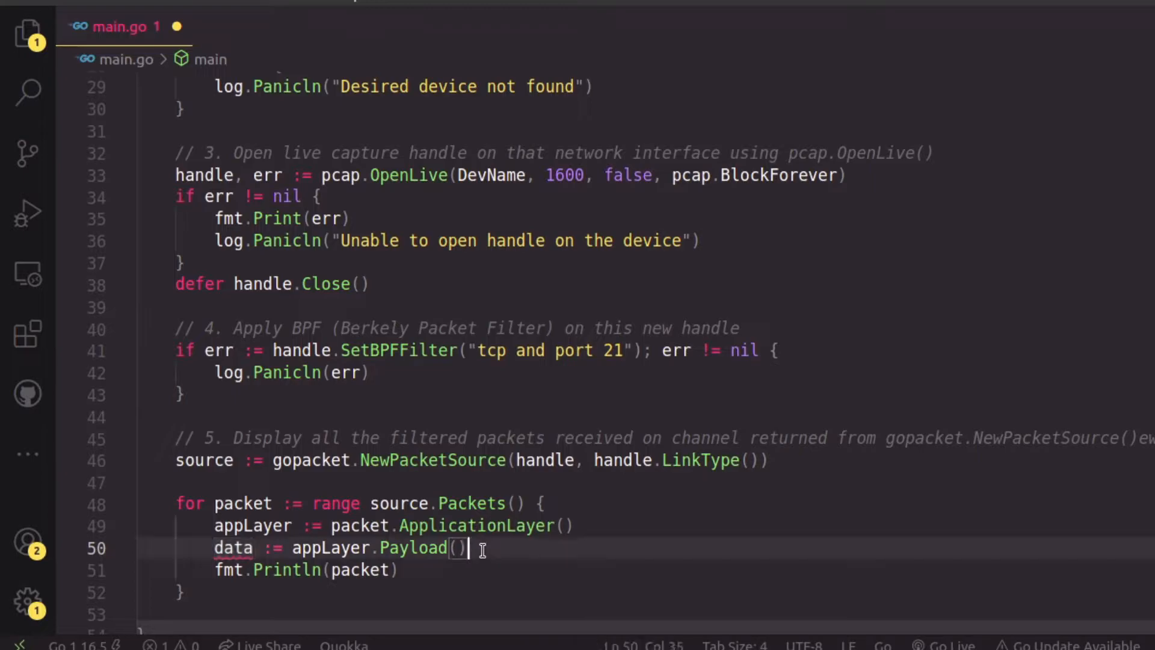
key("enter")
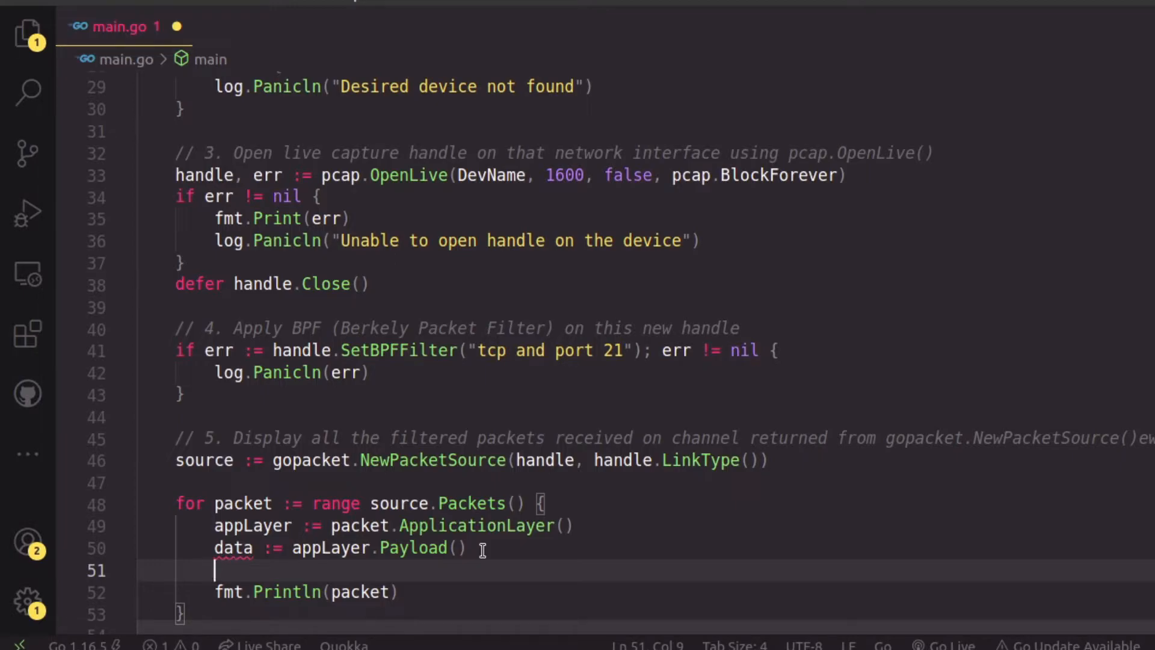
Step: Begin the if condition with bytes.Contains(data, []byte("USER"))
type("if")
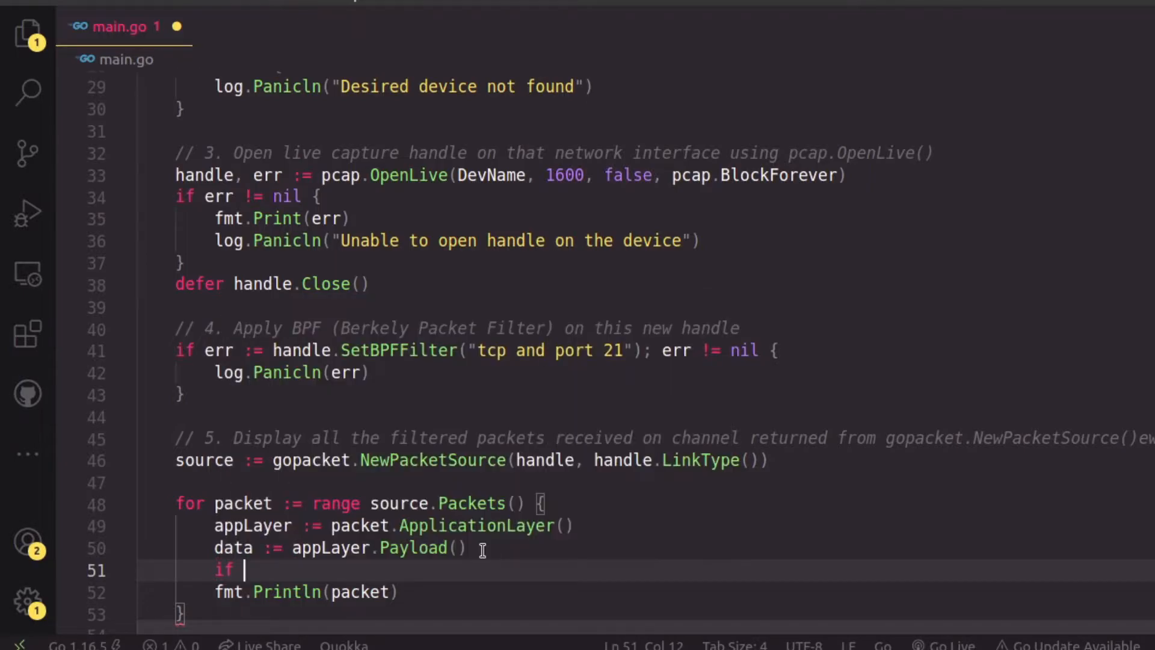
type("d)")
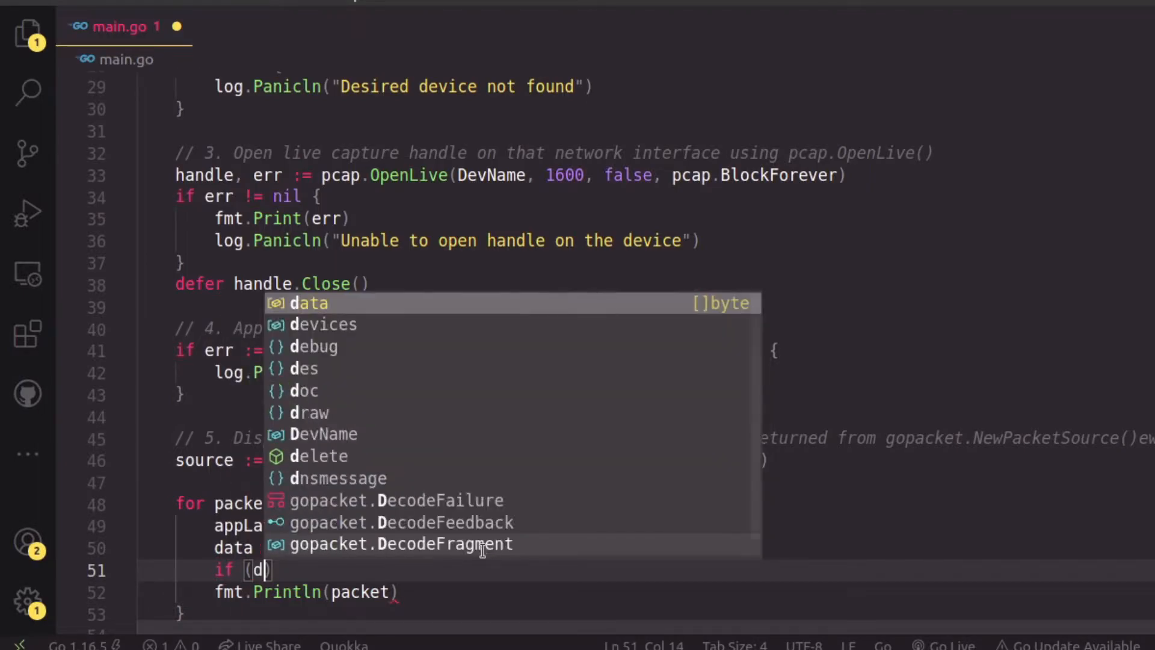
type("byte")
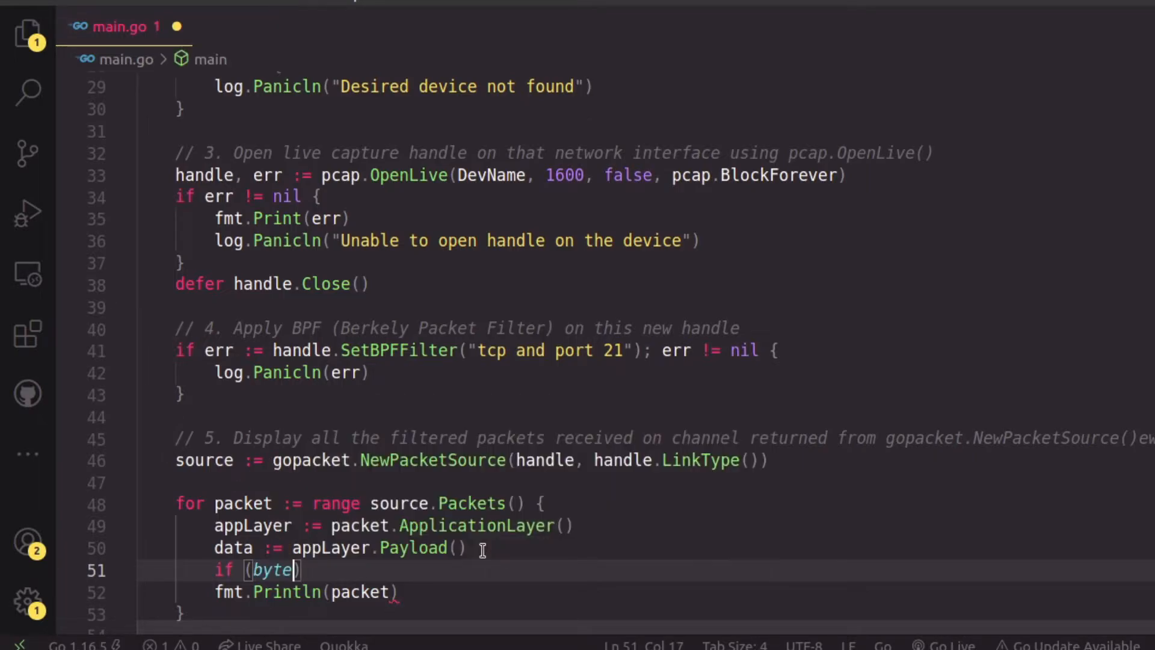
key("Backspace")
type("s.")
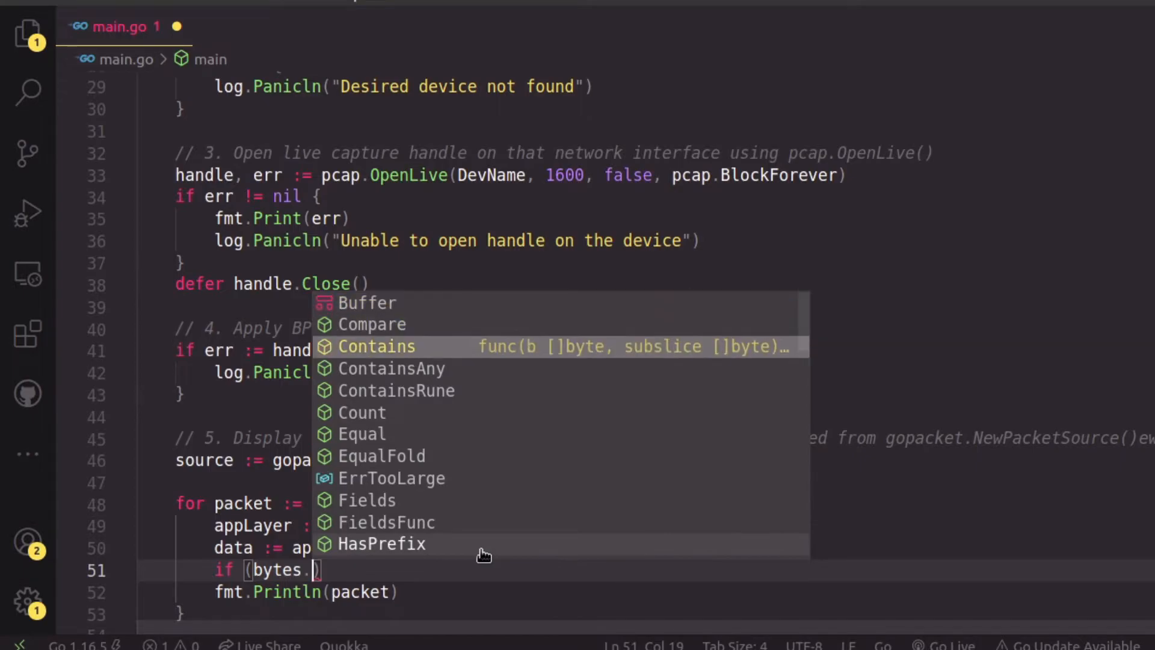
left_click(377, 346)
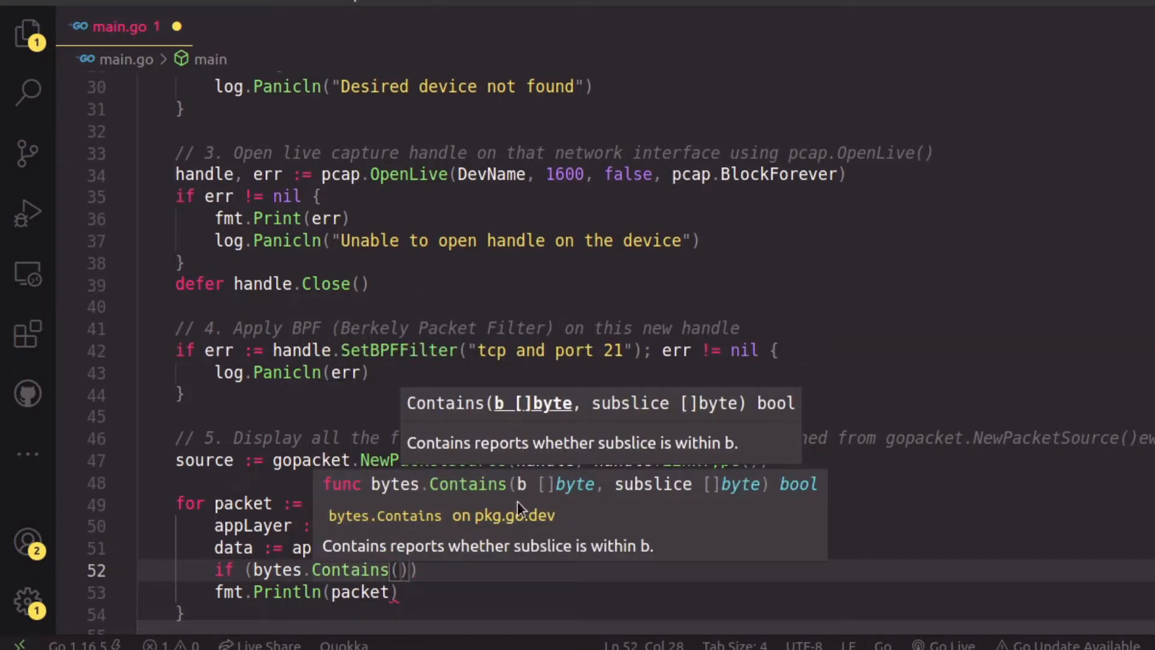
mouse_move(676, 500)
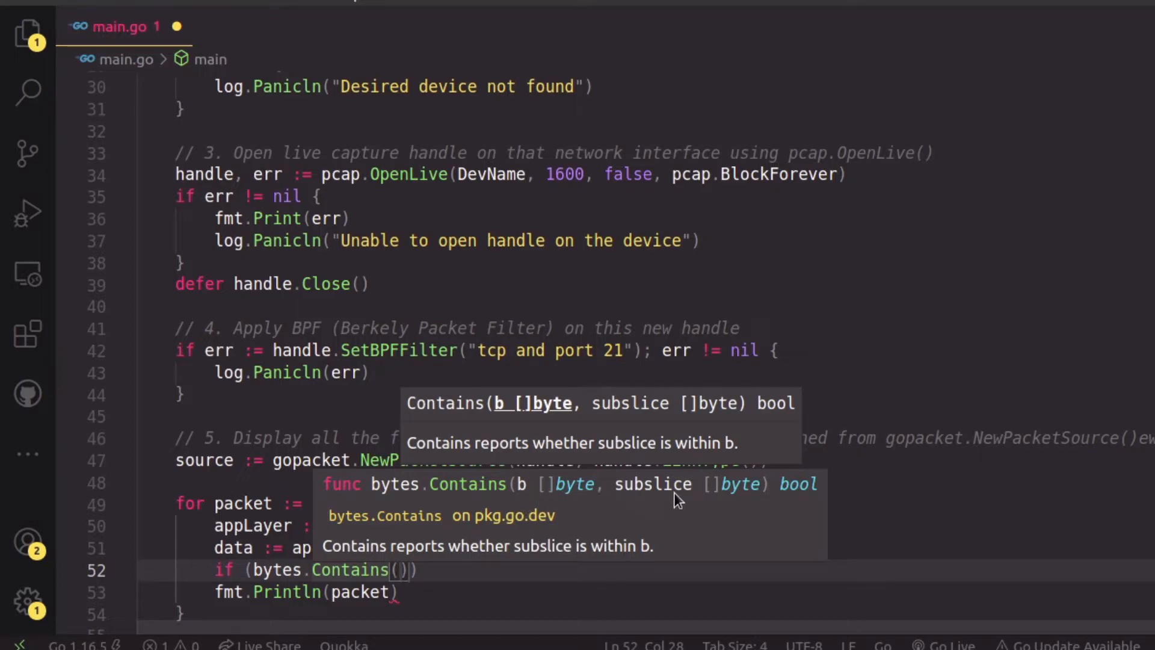
mouse_move(715, 501)
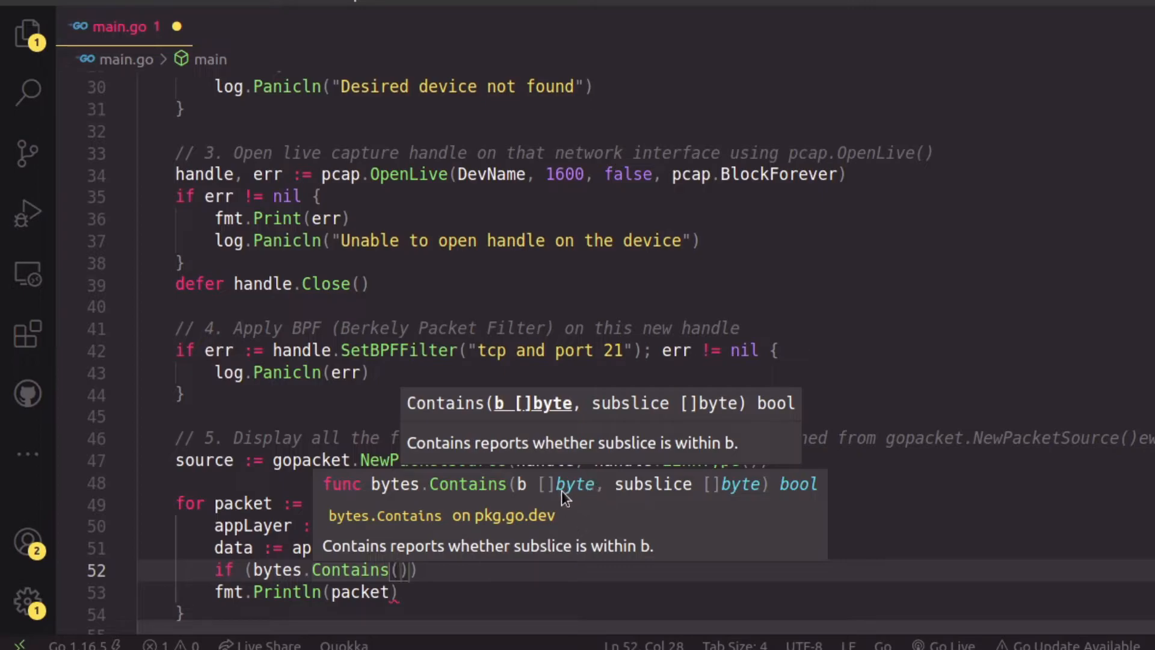
mouse_move(725, 496)
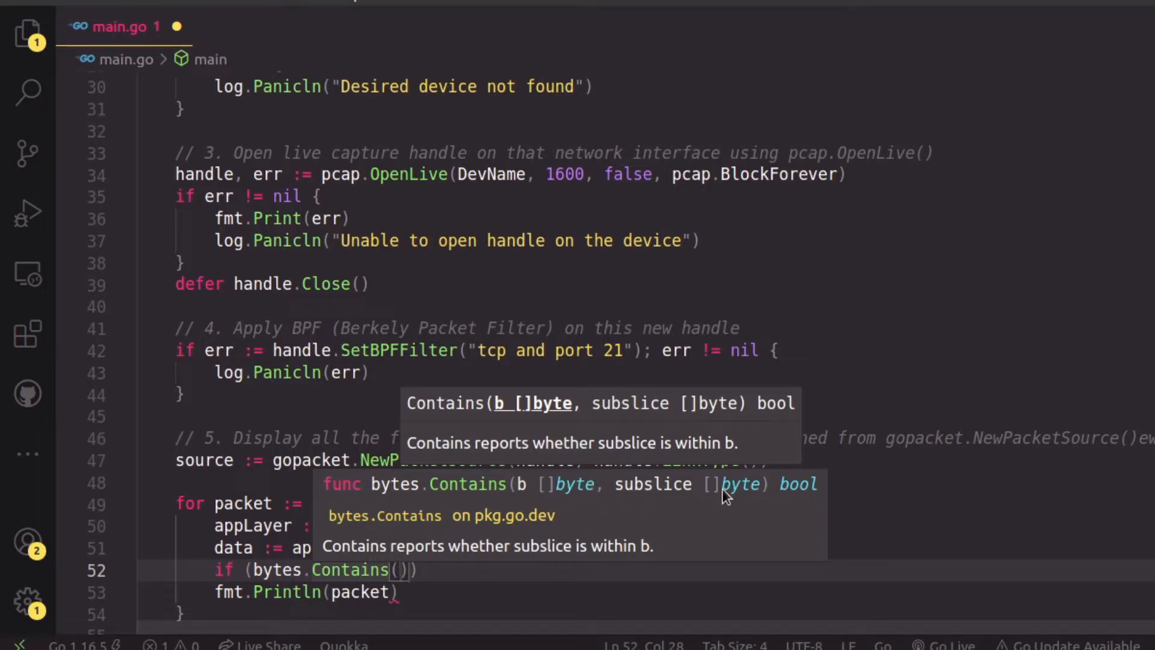
mouse_move(434, 554)
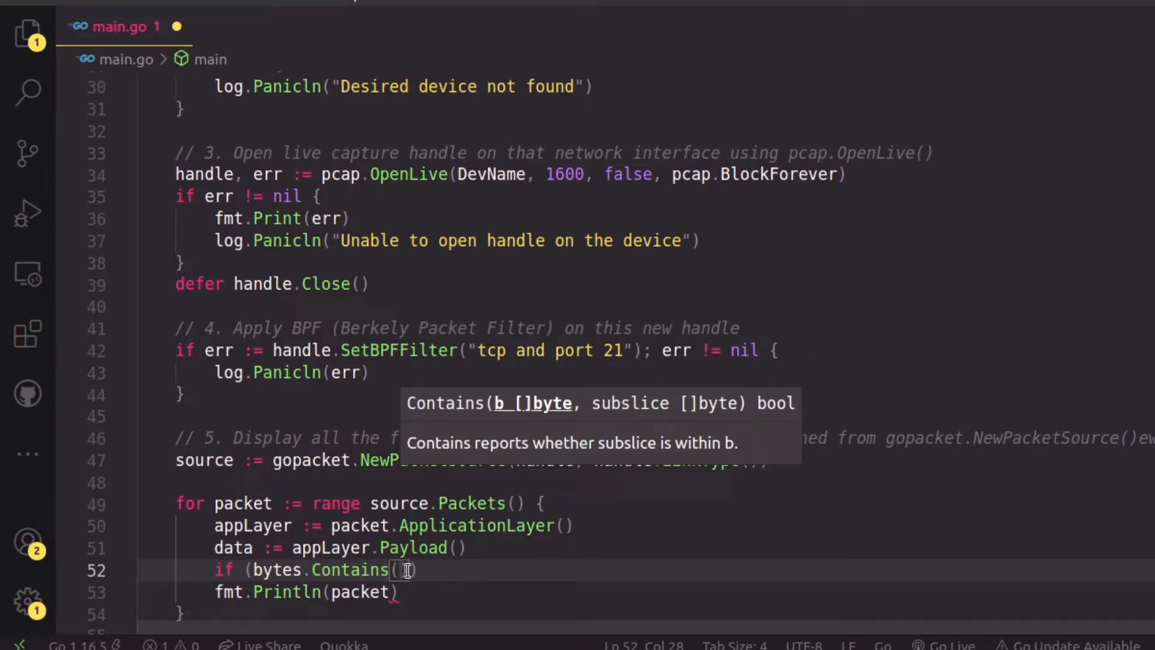
type("d")
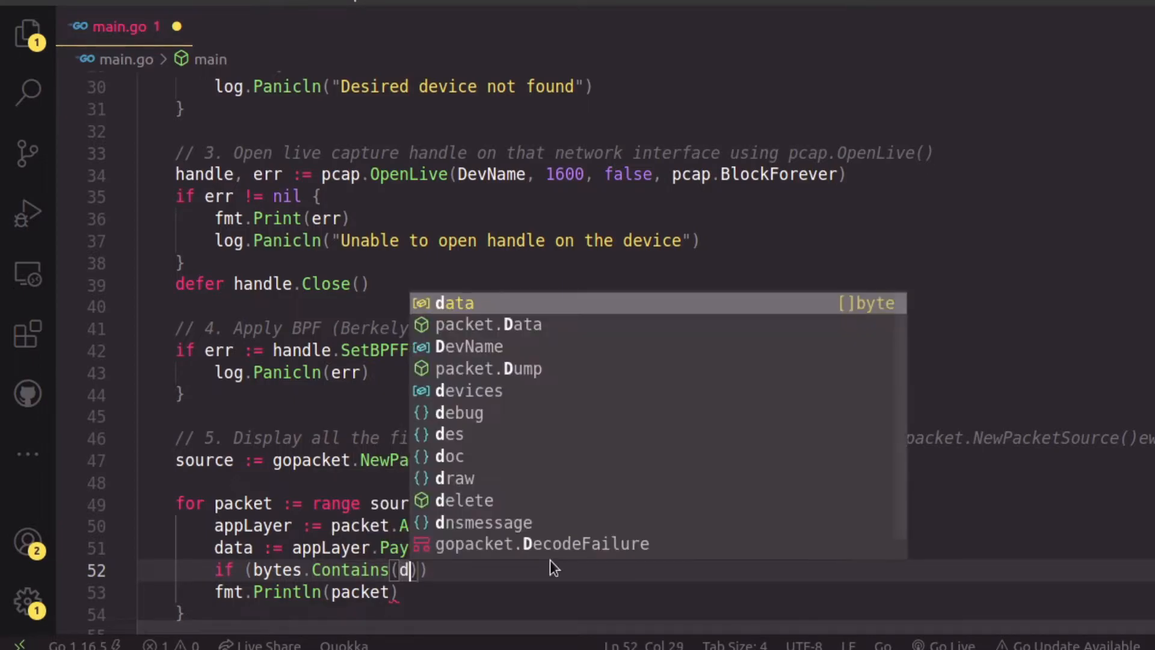
type("ata, [")
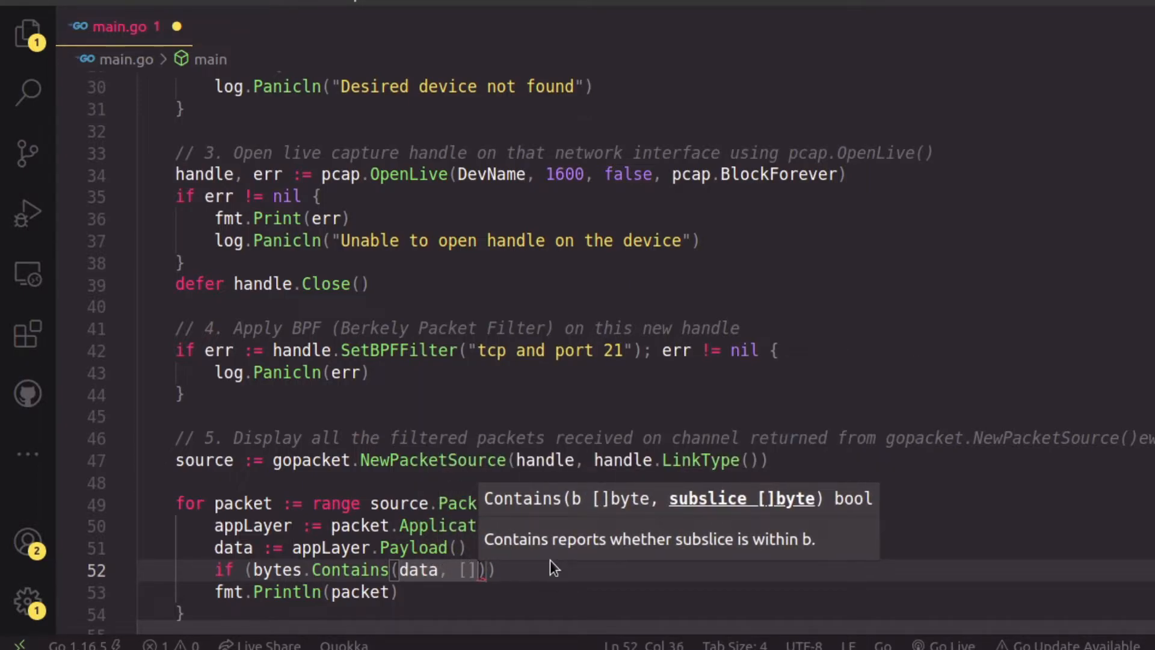
type("bytes")
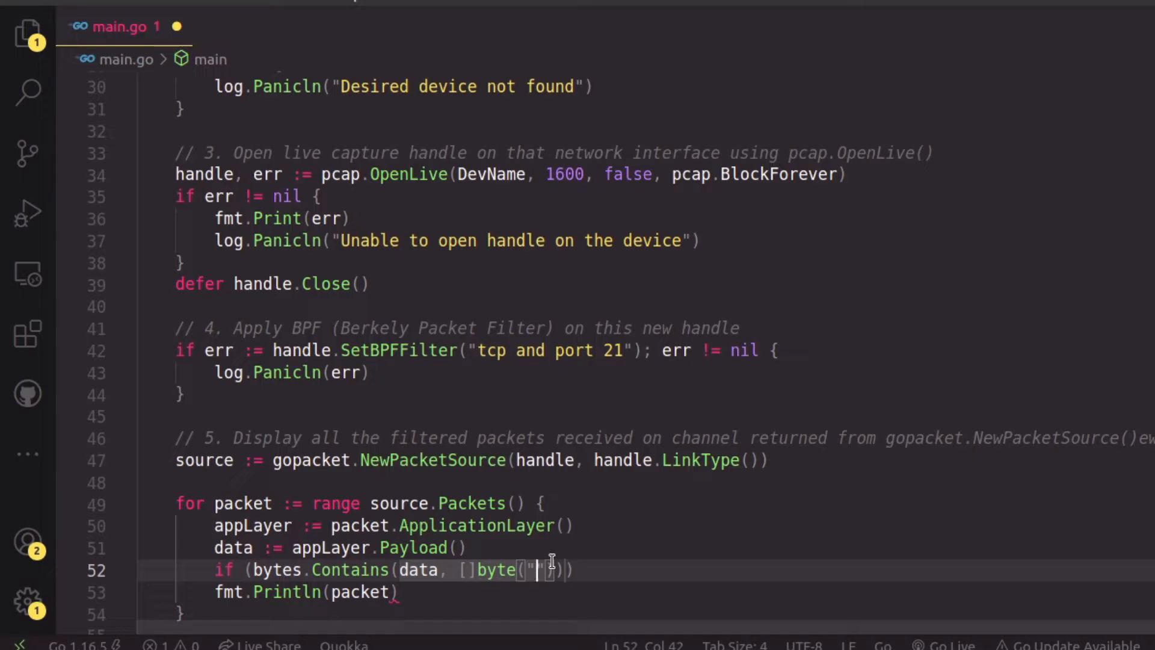
type("USER")
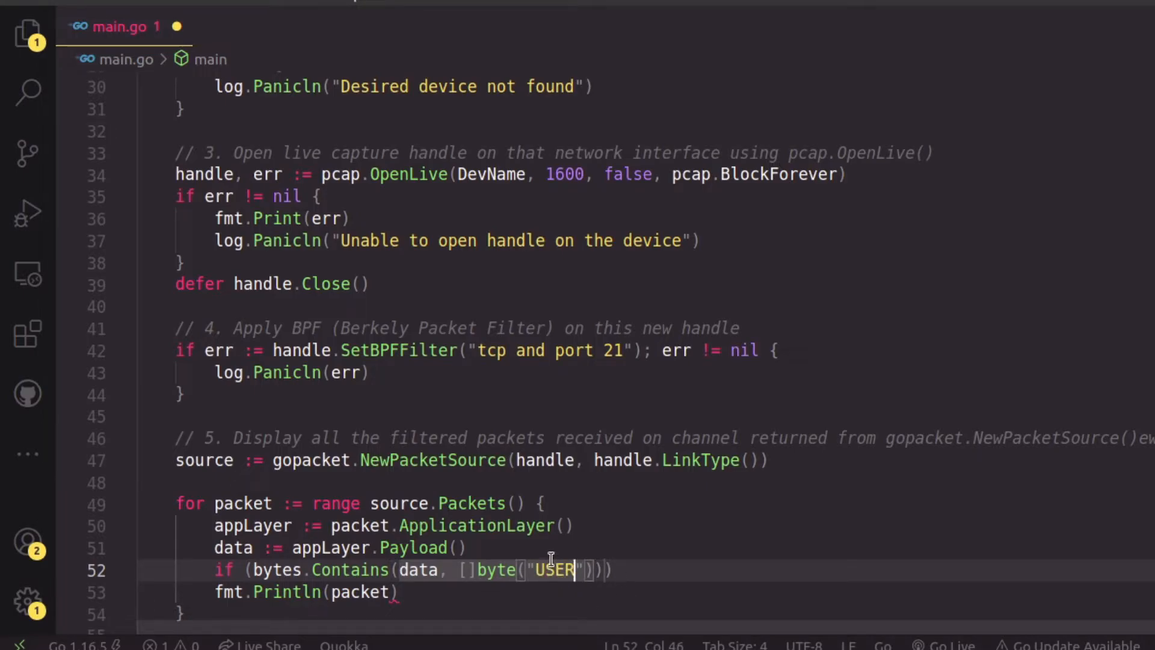
mouse_move(461, 568)
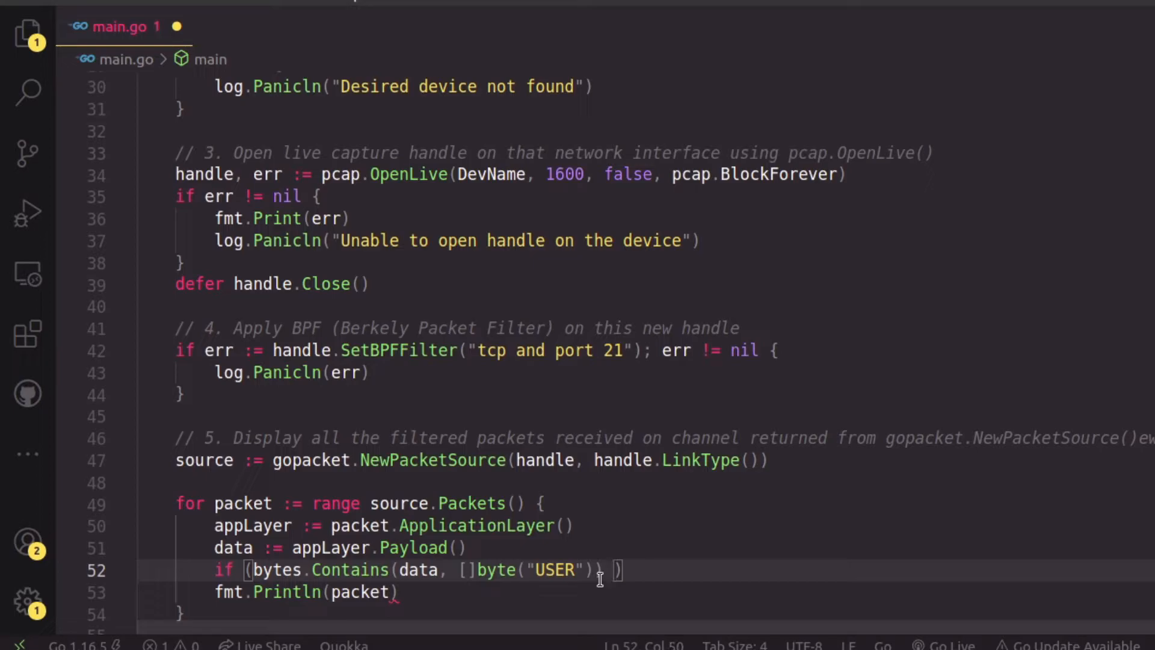
Step: Extend the condition with || bytes.Contains(data, []byte("PASS"))
type("||")
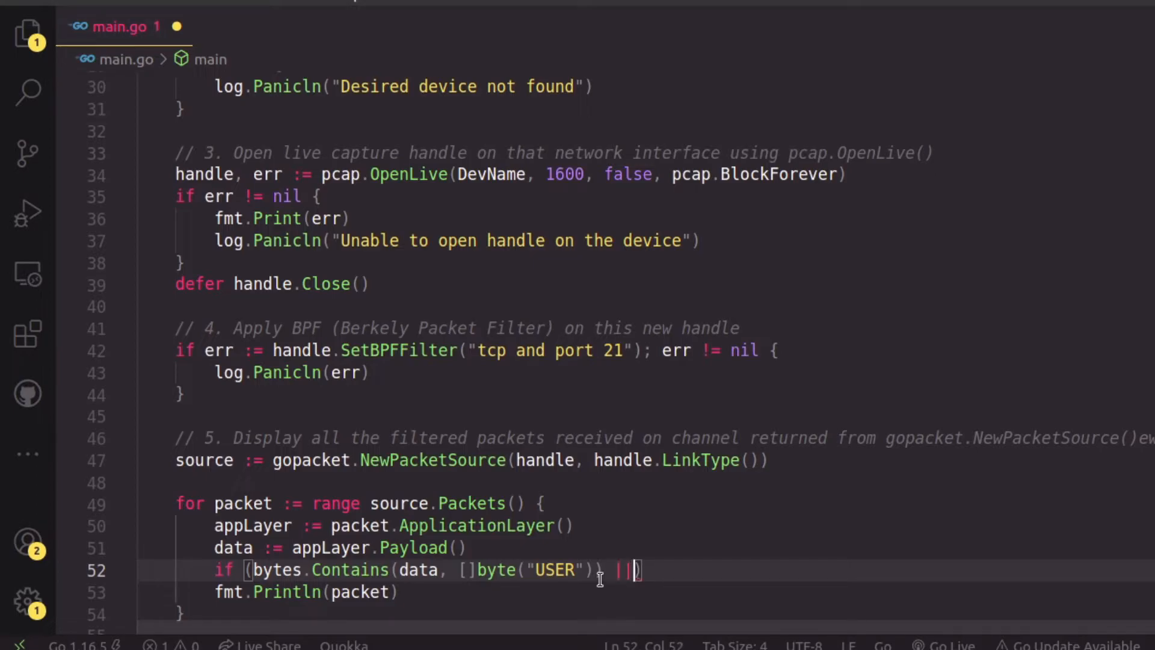
type("bytes.")
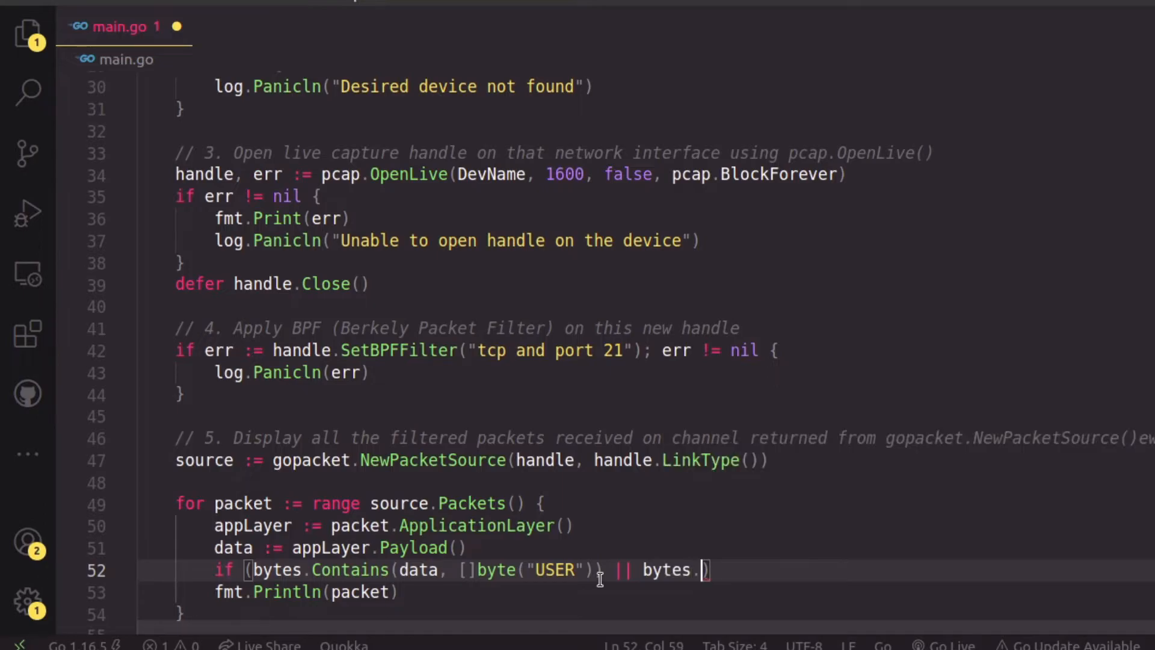
type("Contains(")
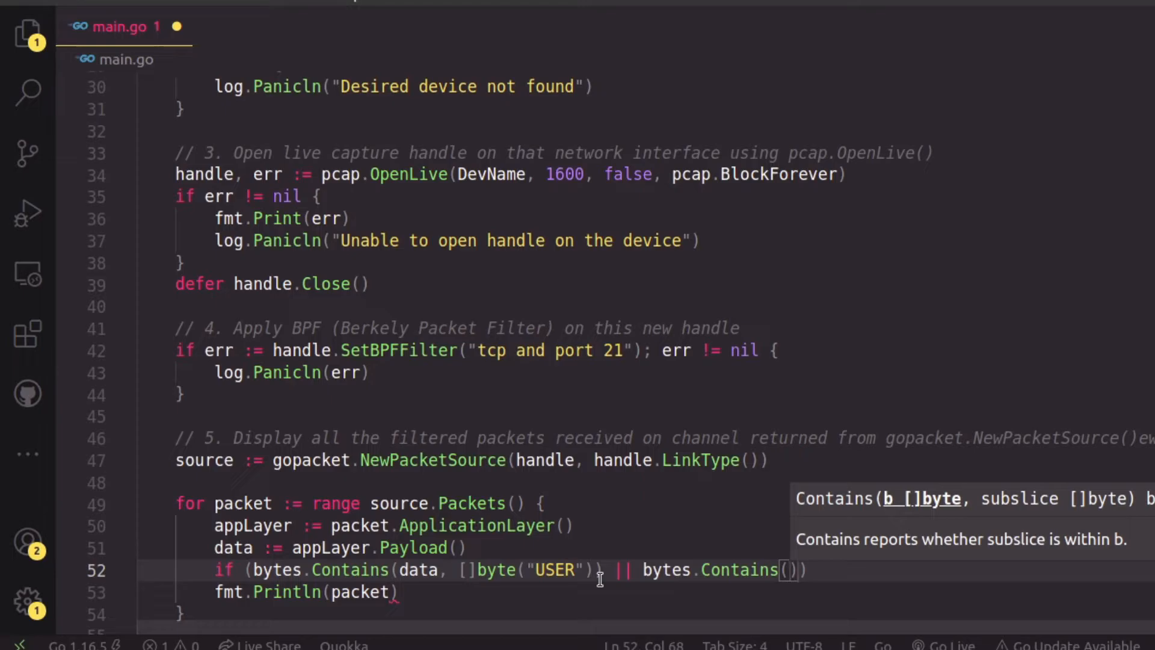
type("data, []by")
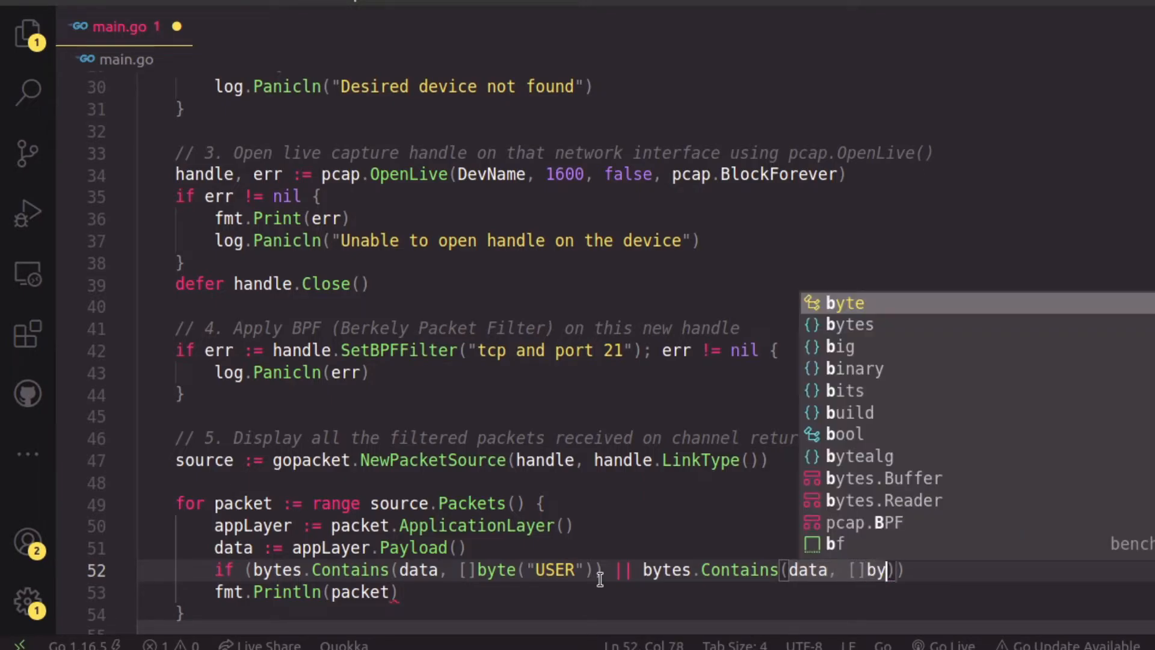
type("tes()")
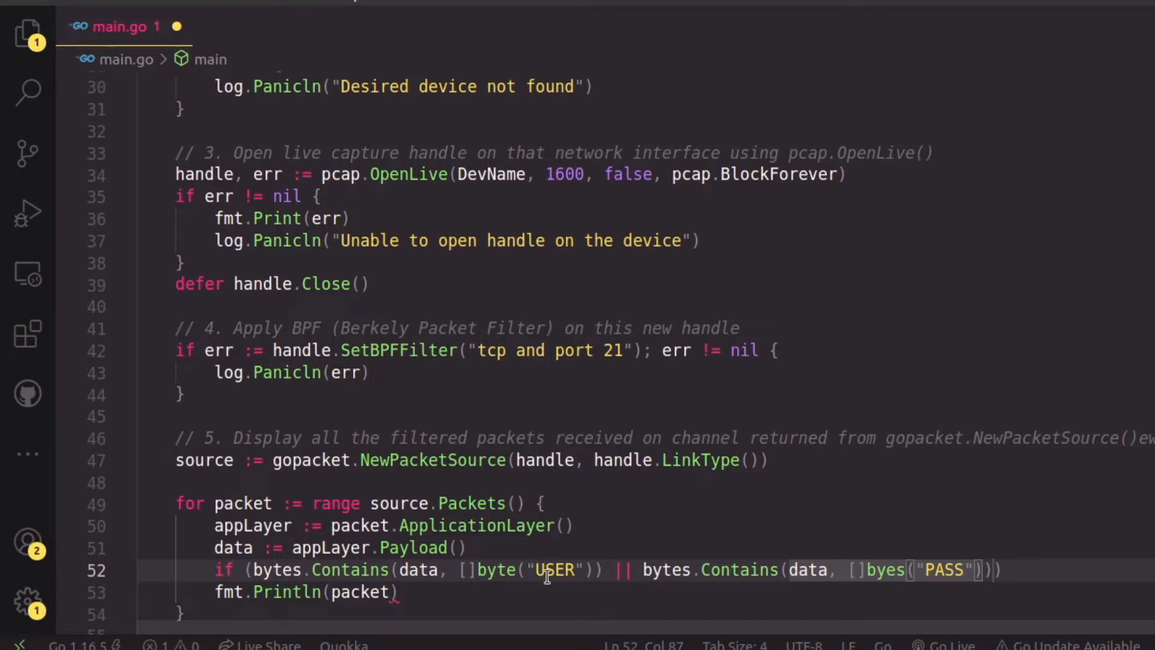
mouse_move(963, 576)
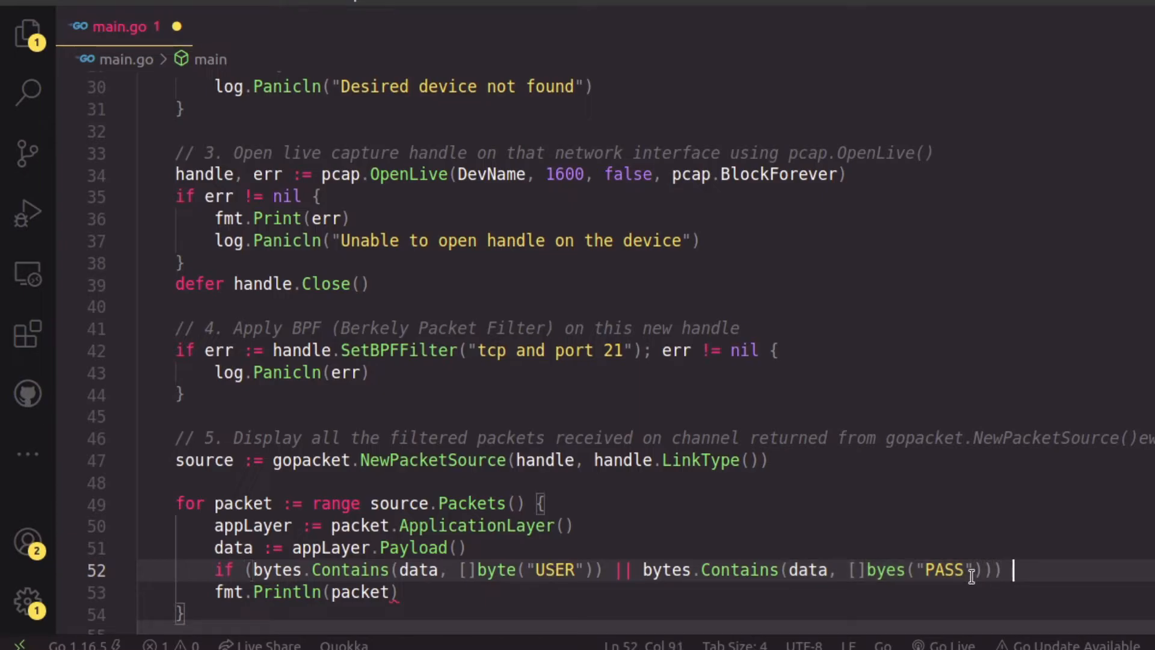
Step: Open the condition's block and print string(data) with fmt.Println inside it
type("{")
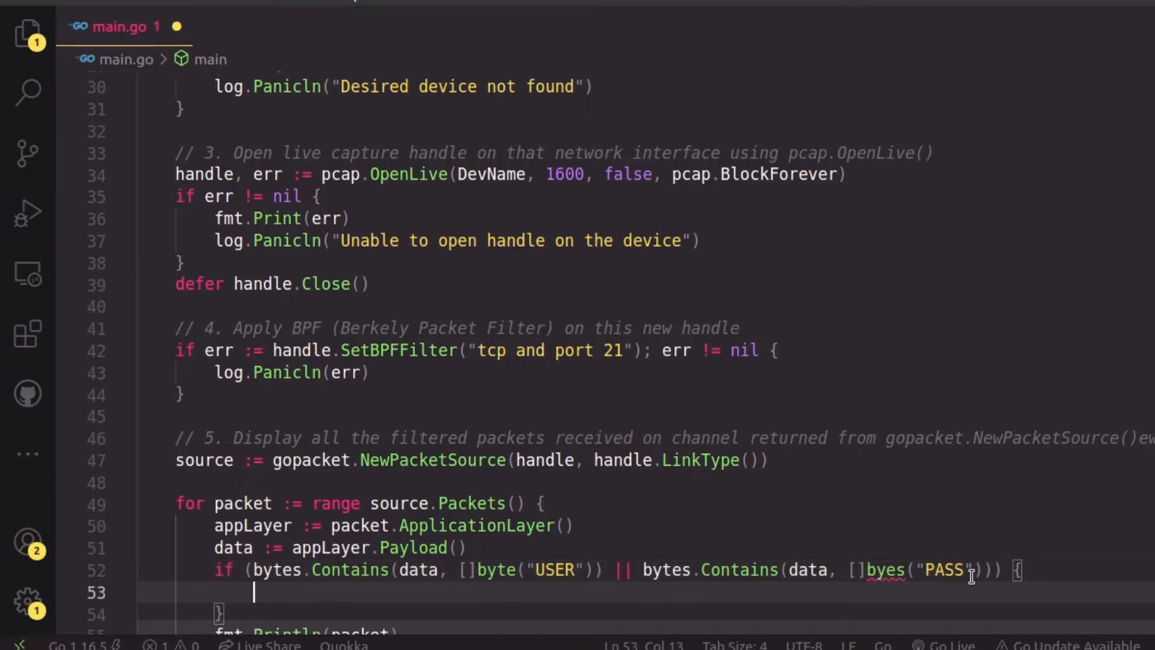
type("fmt")
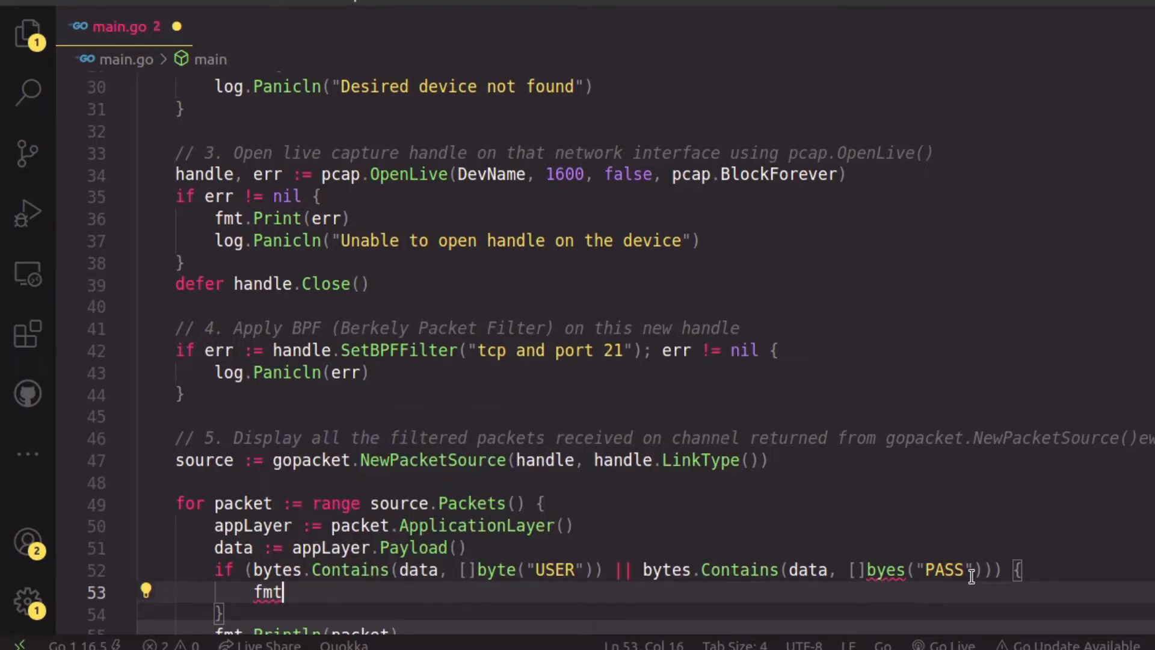
type(".Println(")
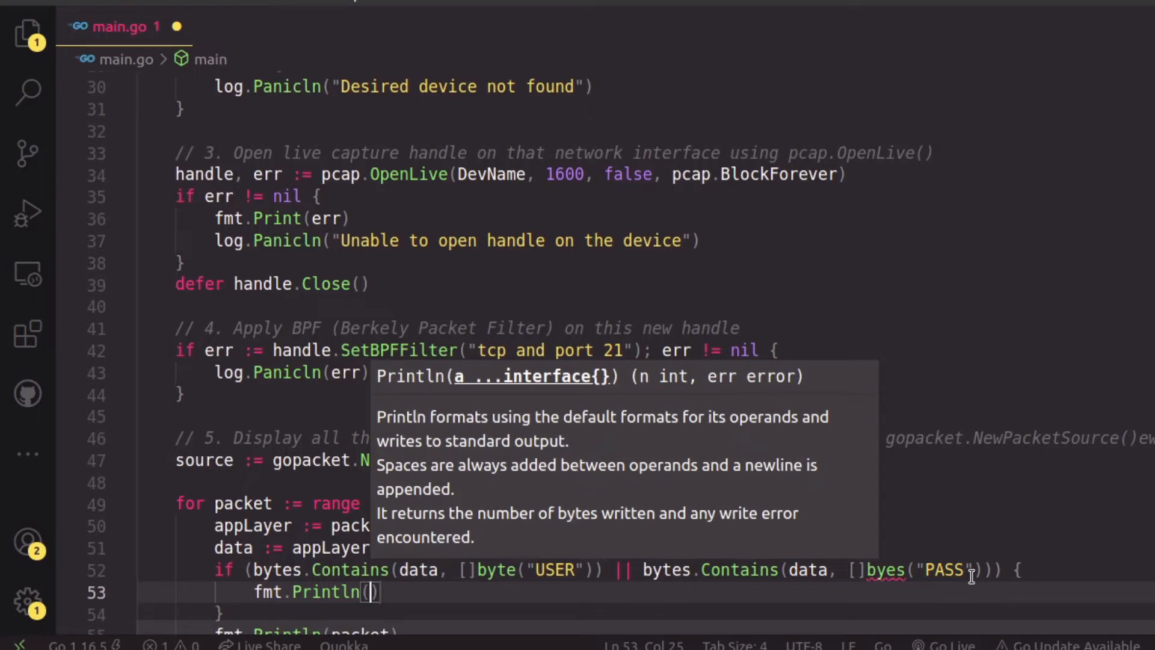
type("data")
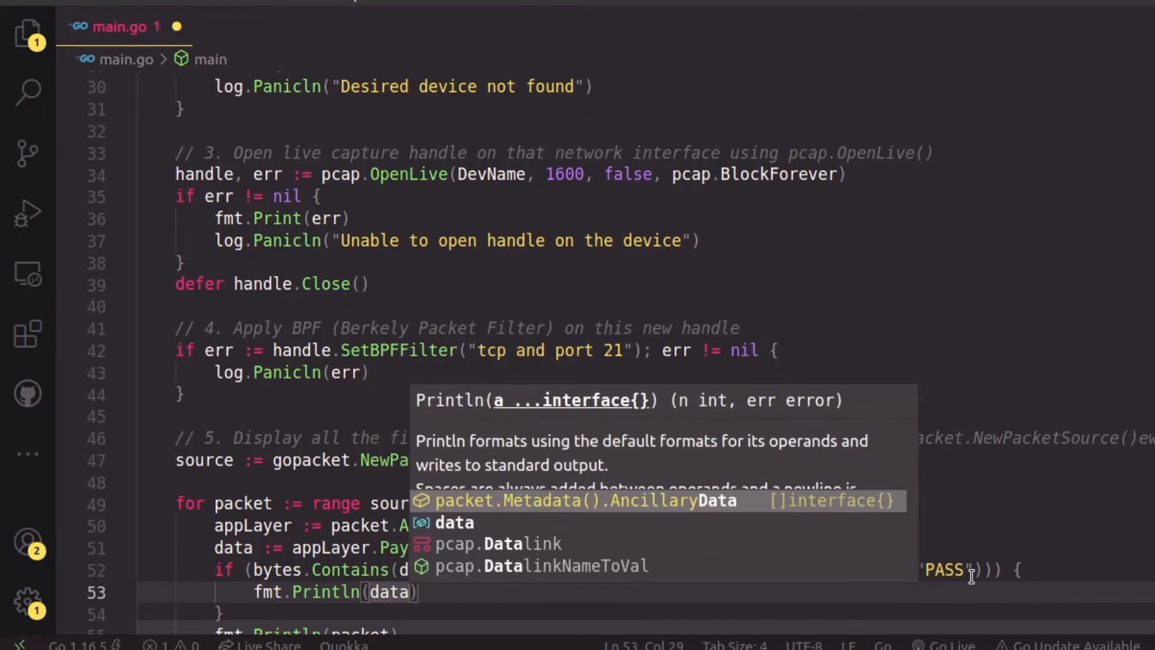
type("string(")
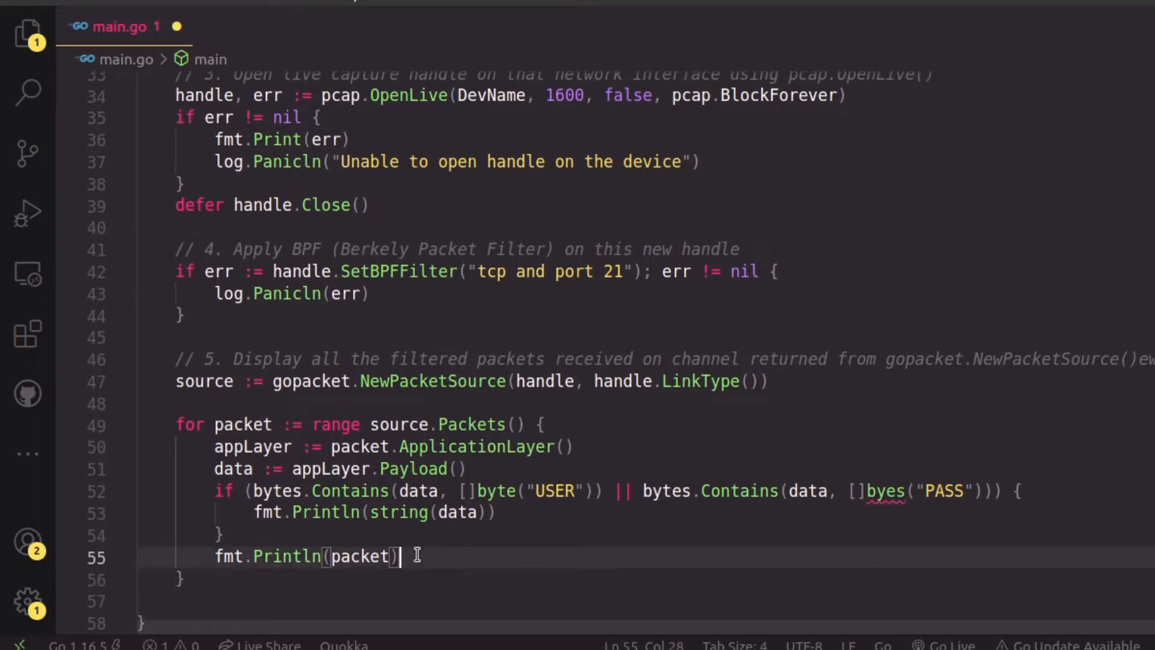
Step: Comment out fmt.Println(packet) on line 55 and correct 'byes' to 'byte' in the PASS check
key("ctrl+/")
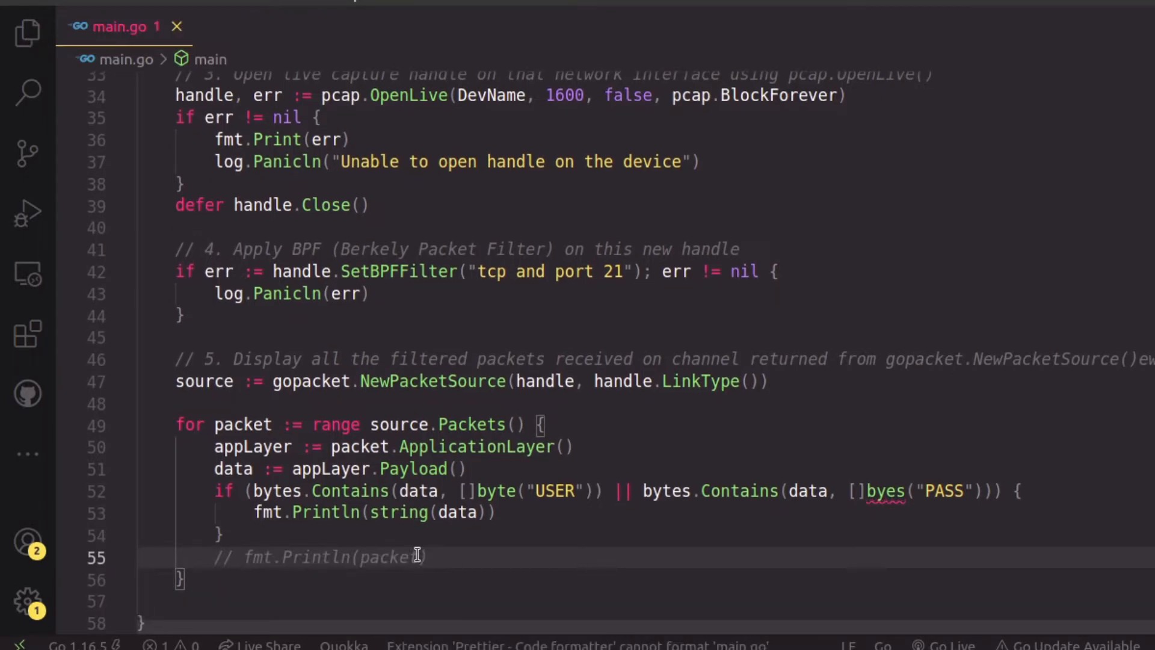
left_click(216, 447)
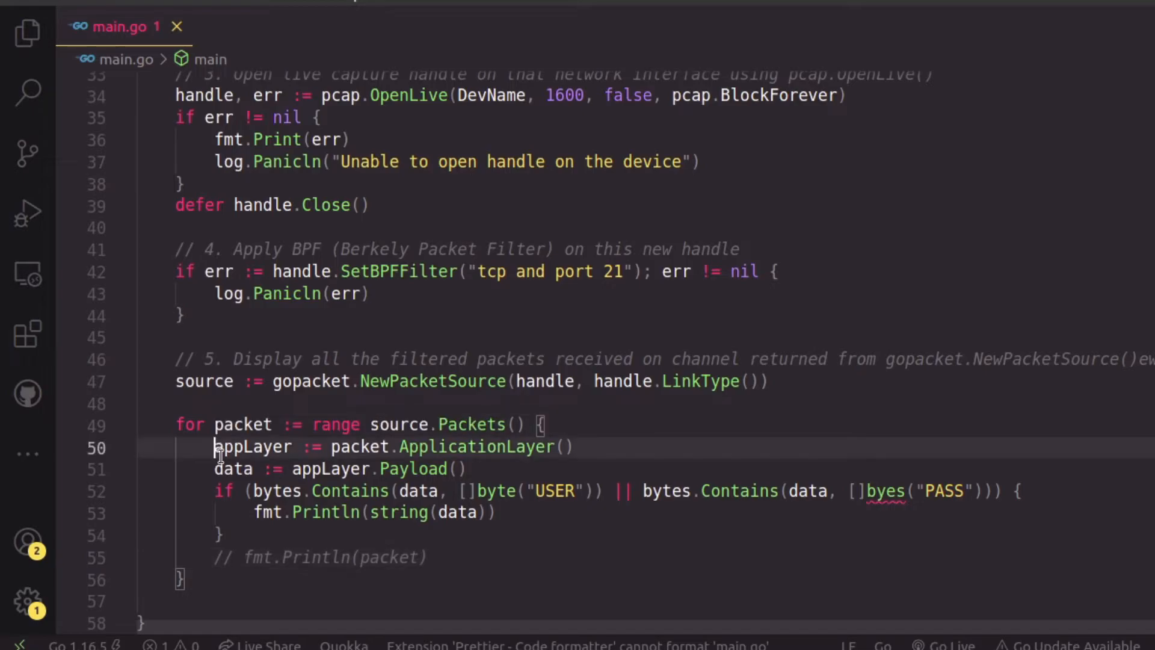
left_click_drag(214, 446, 223, 536)
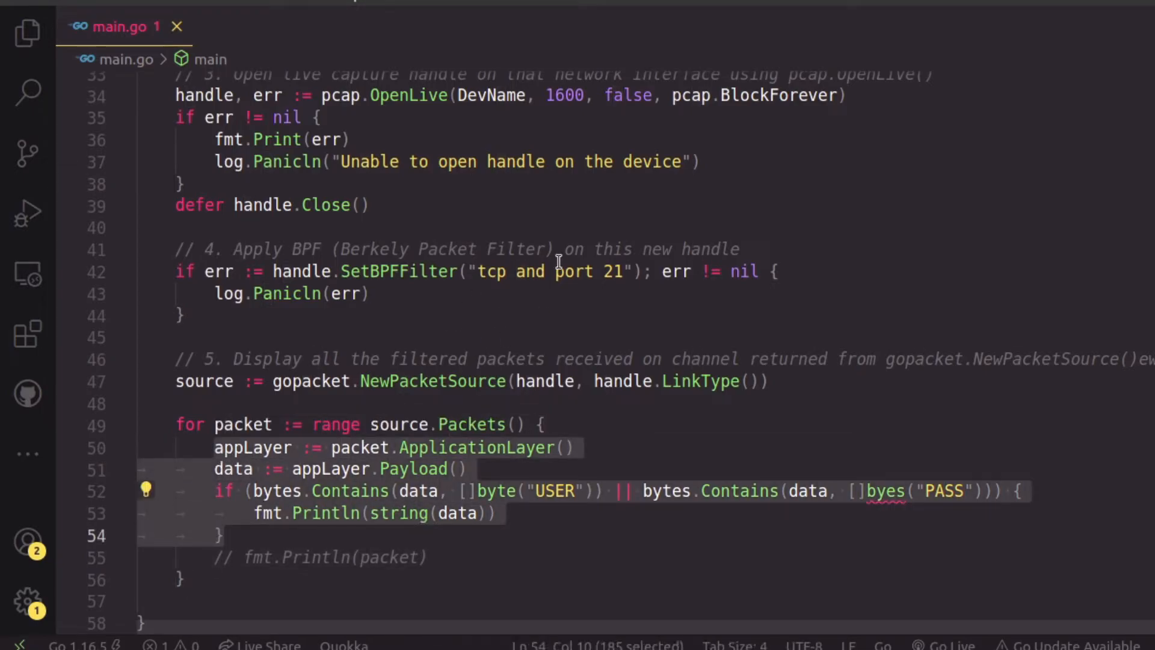
left_click(630, 272)
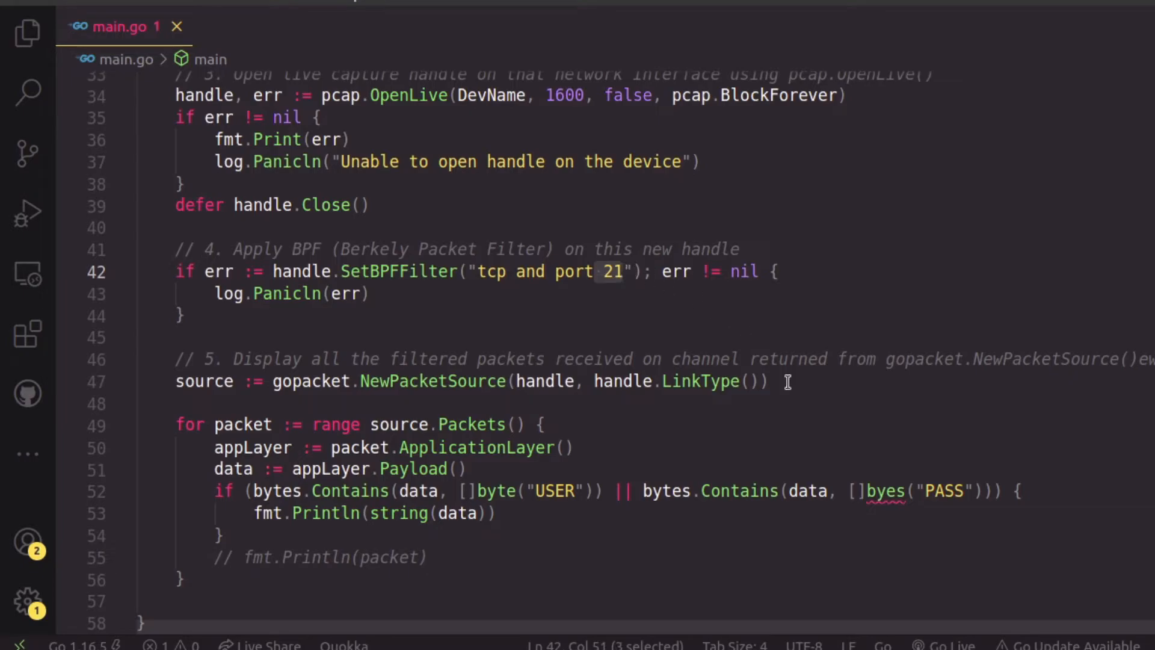
left_click(892, 491)
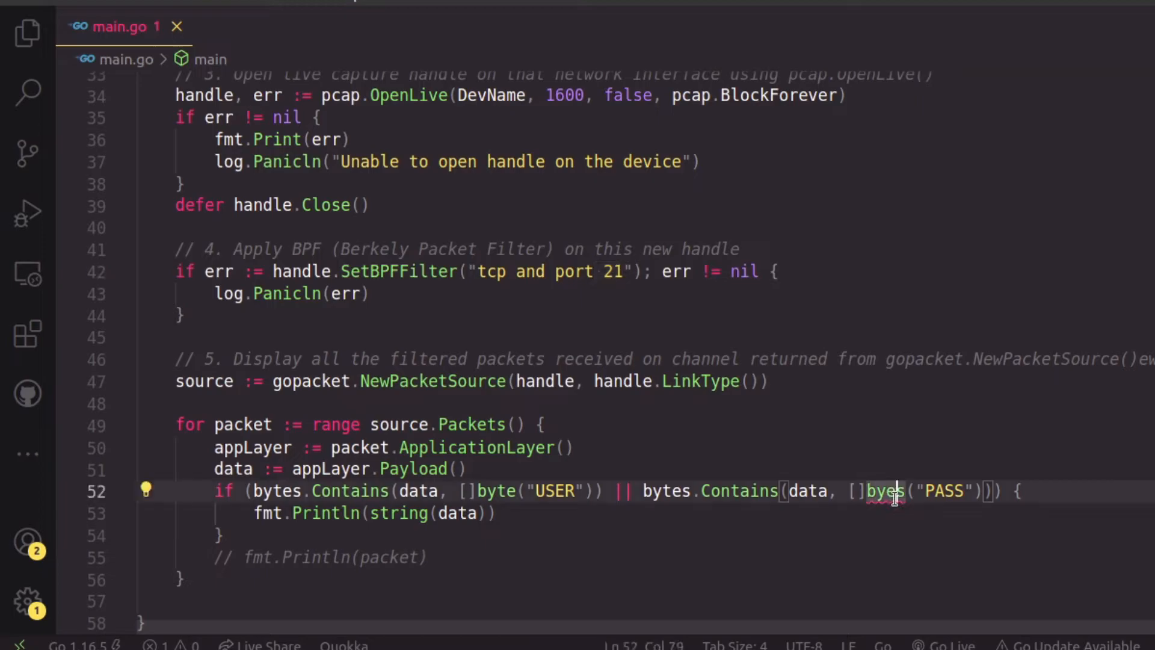
key("Backspace")
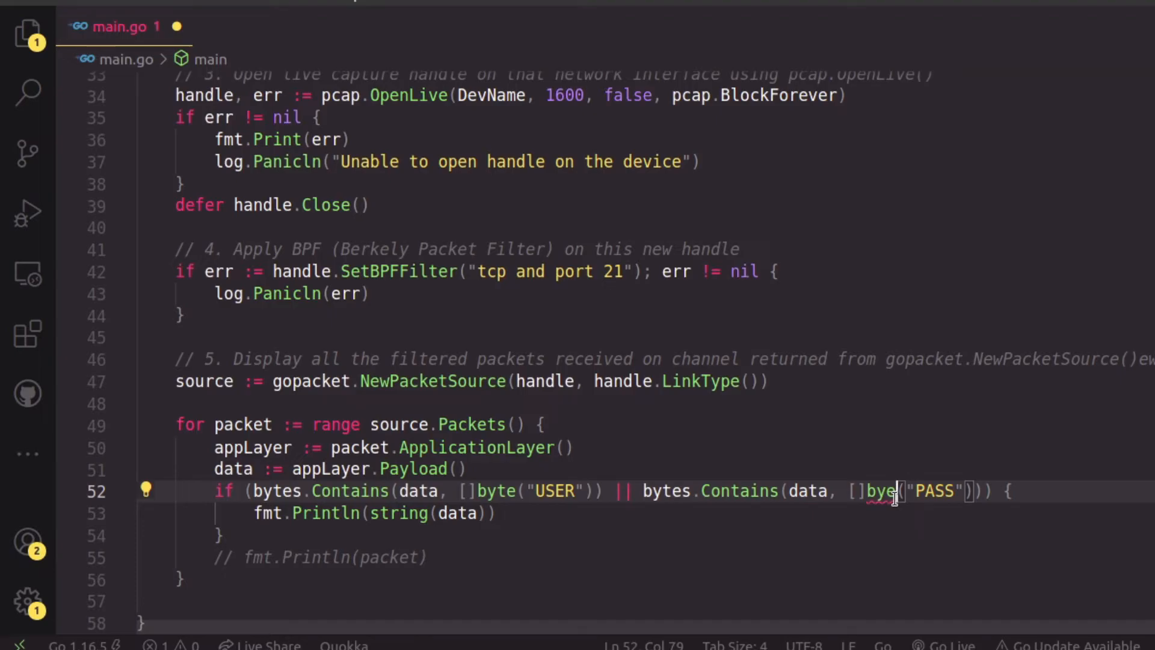
mouse_move(927, 407)
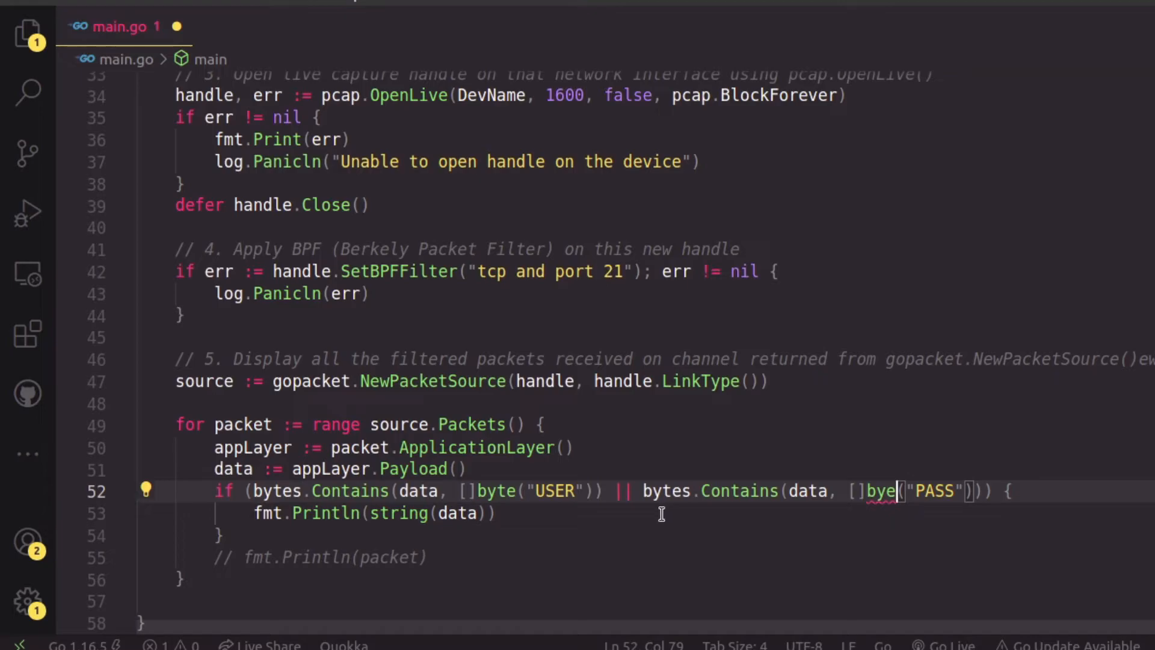
mouse_move(551, 491)
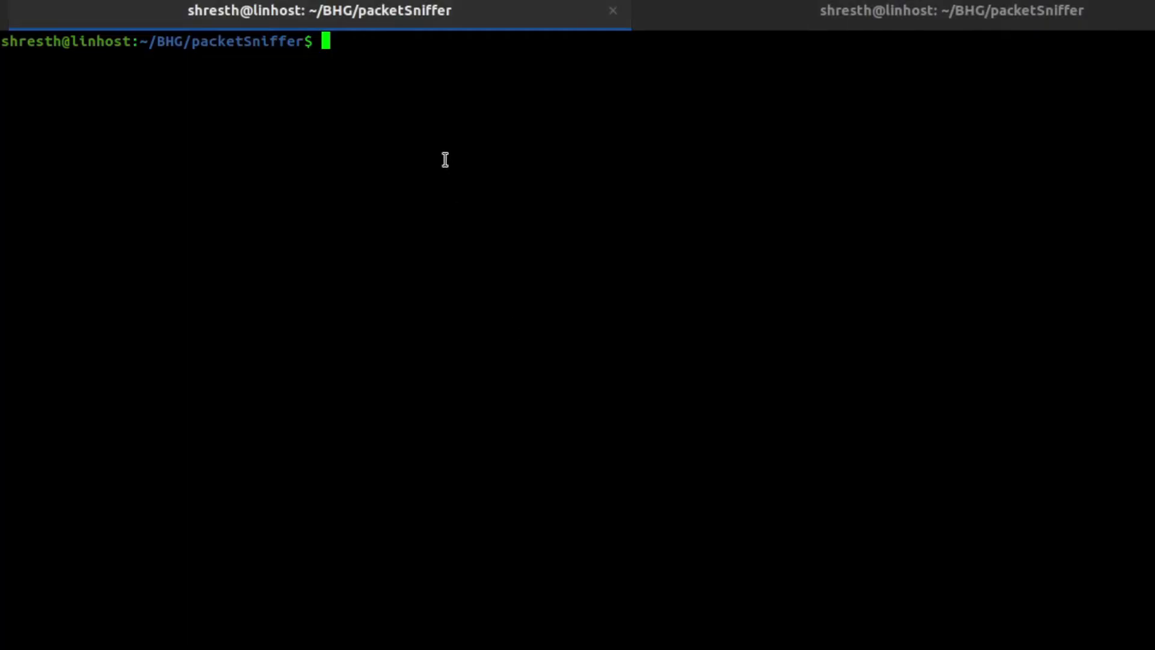
Step: Build and run sudo ./packetcapture, then attempt an FTP login to 127.0.0.1 as test
type("go build")
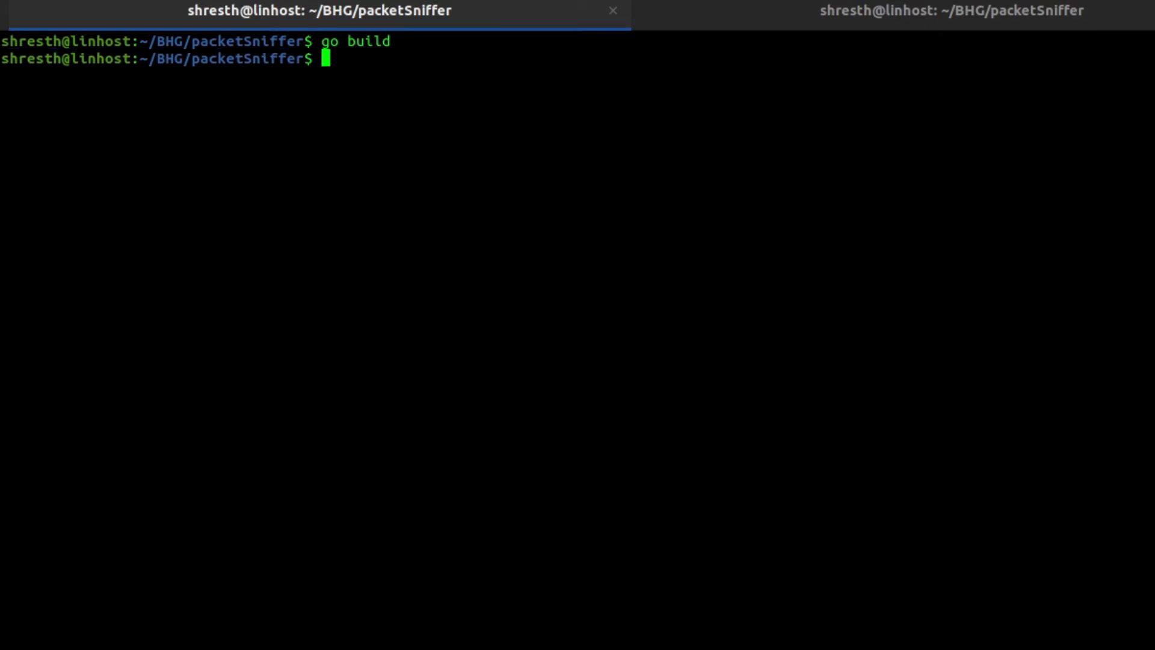
type("sudo ./packetcapture")
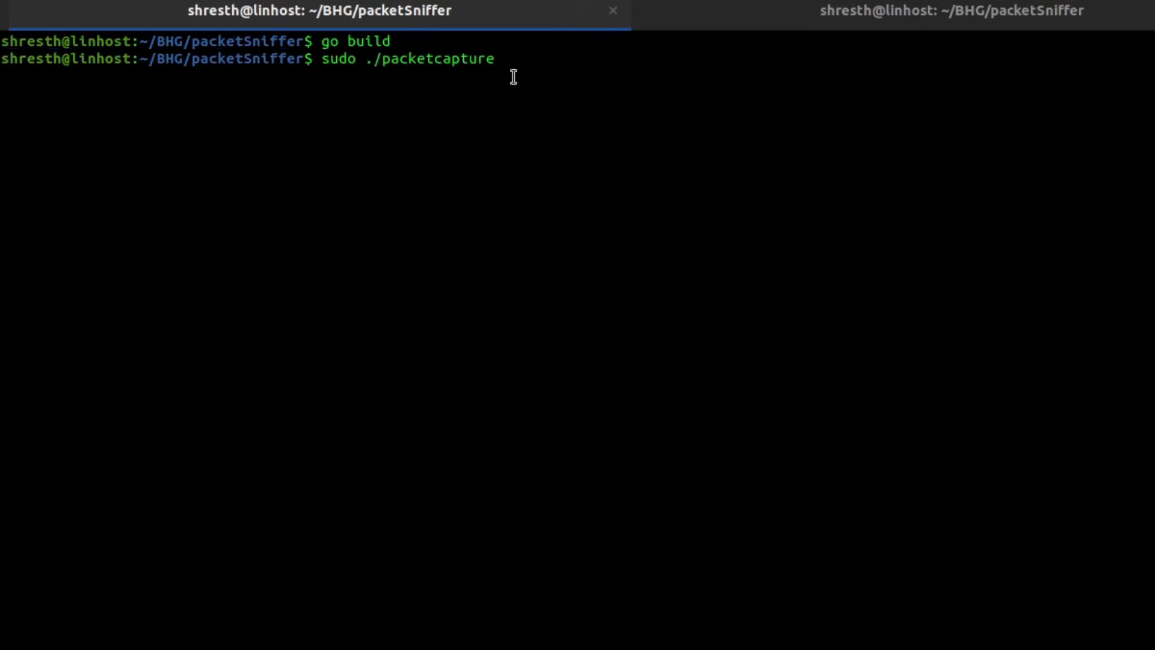
left_click(951, 10)
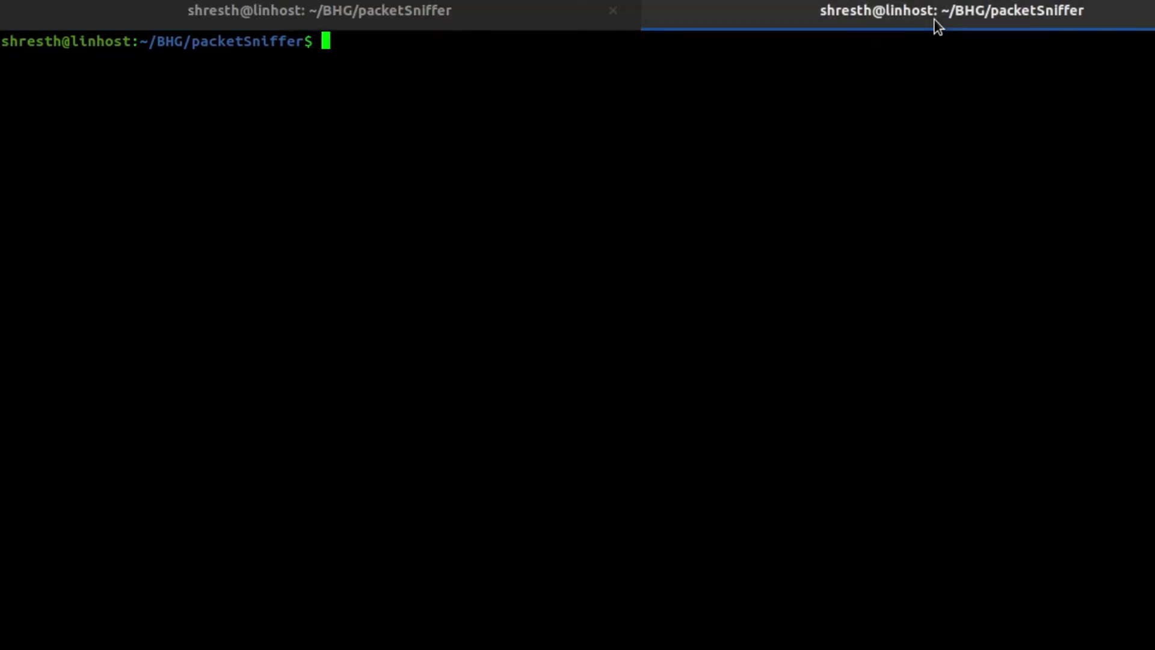
type("ftp 127.0.0.1")
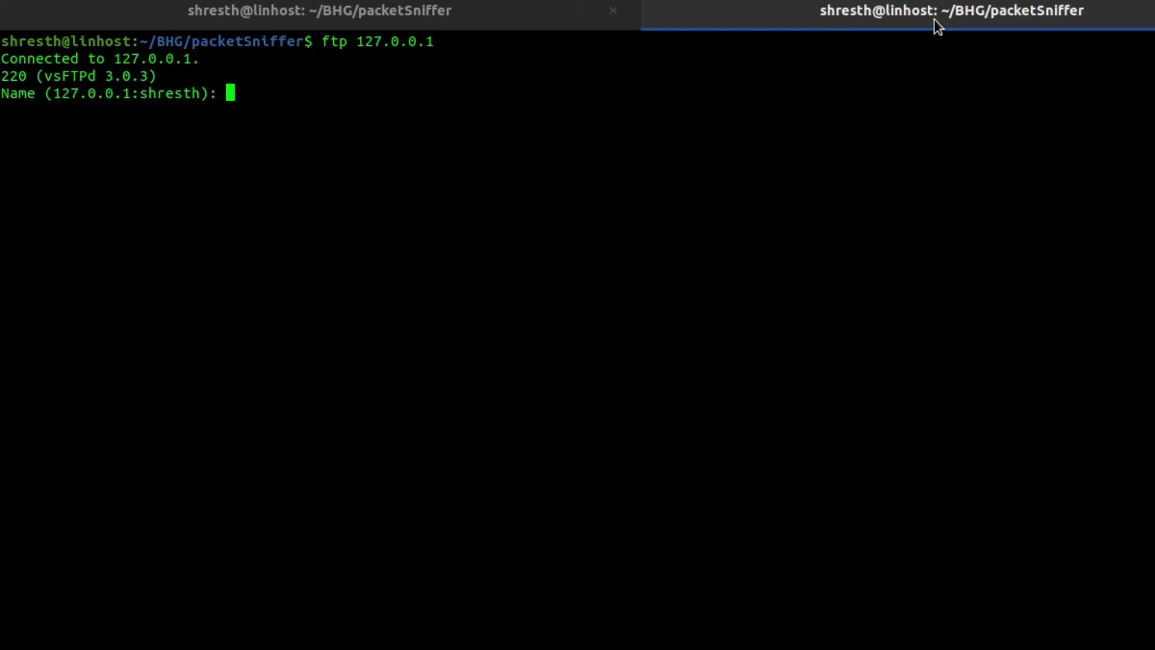
type("tes")
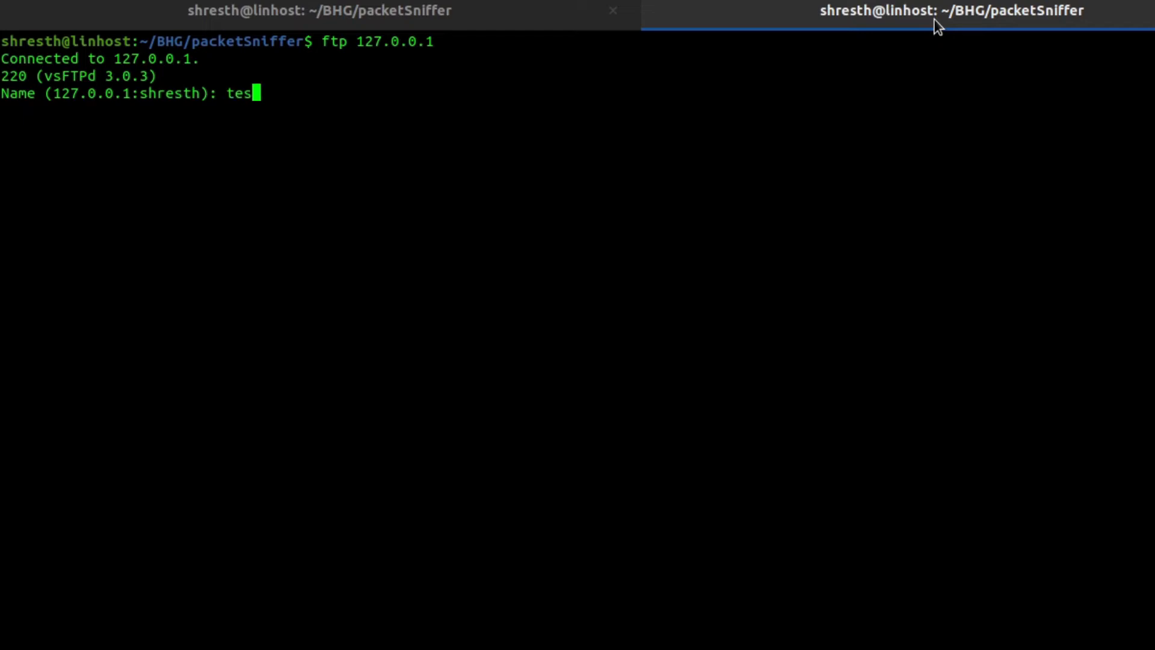
key("Return")
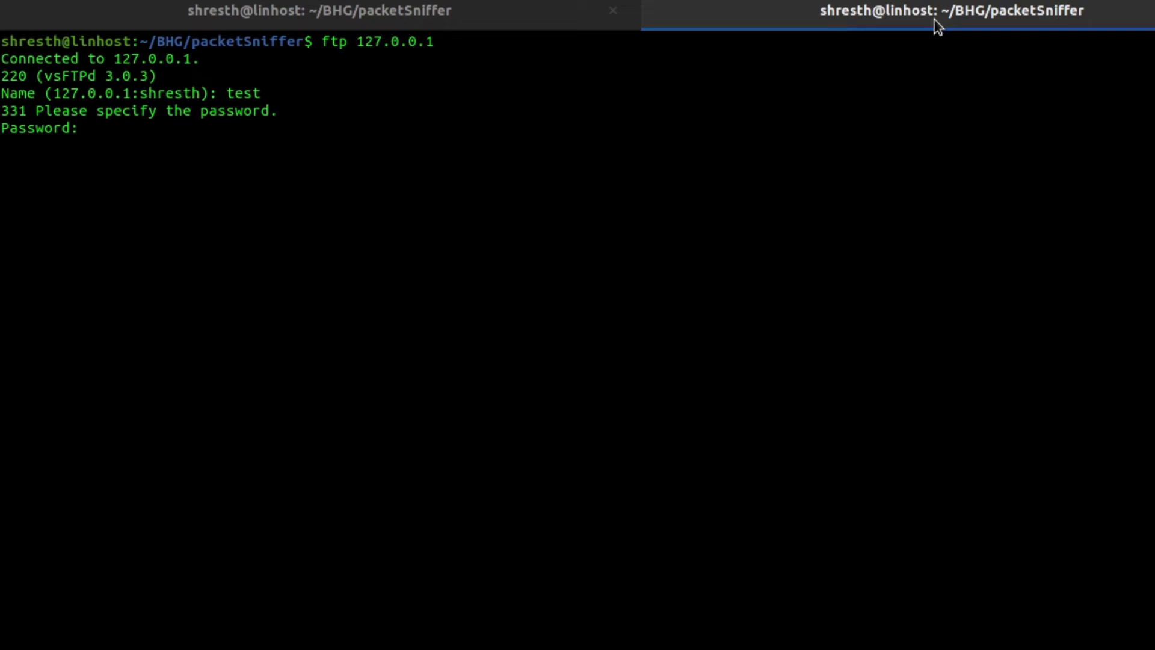
key("Return")
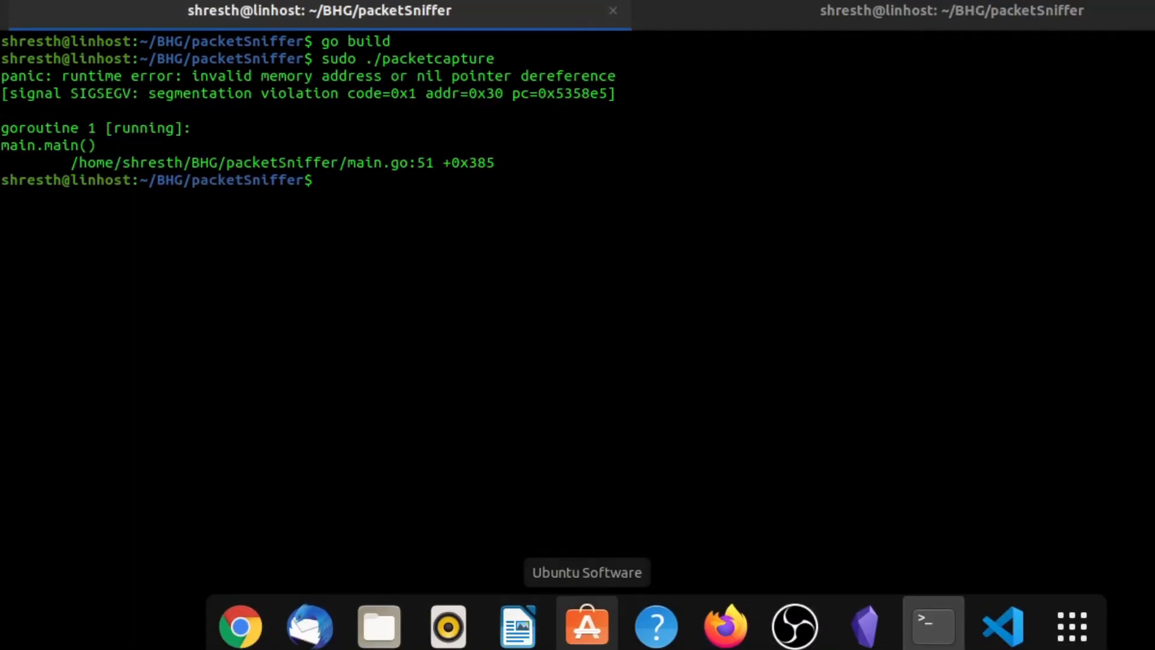
left_click(1001, 625)
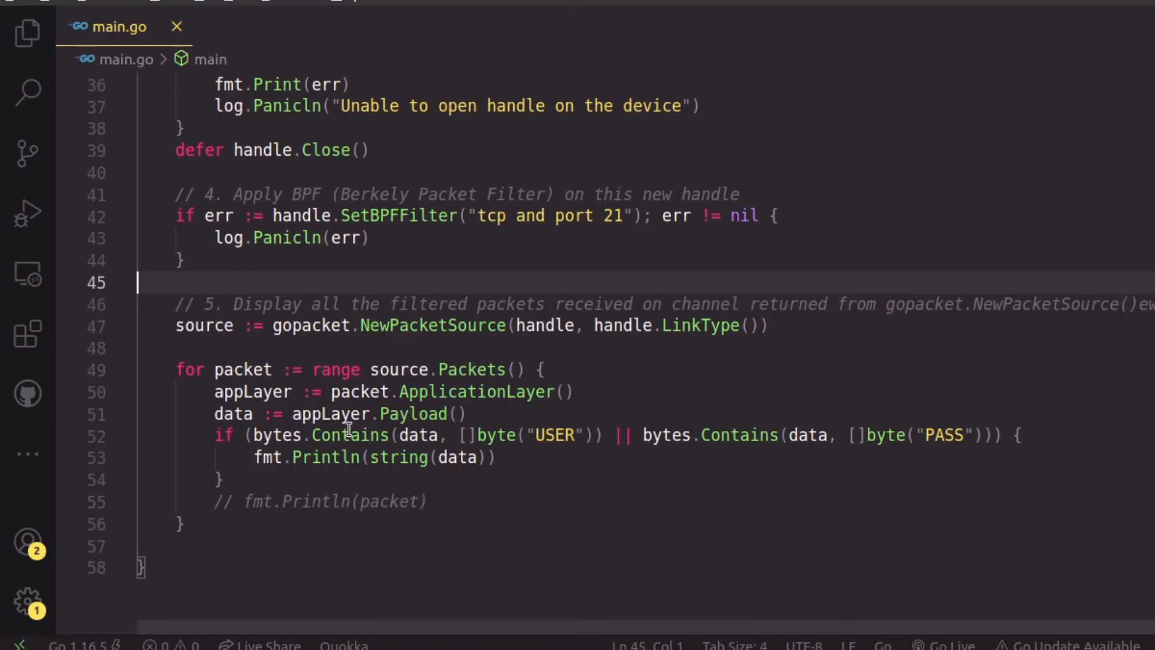
mouse_move(472, 404)
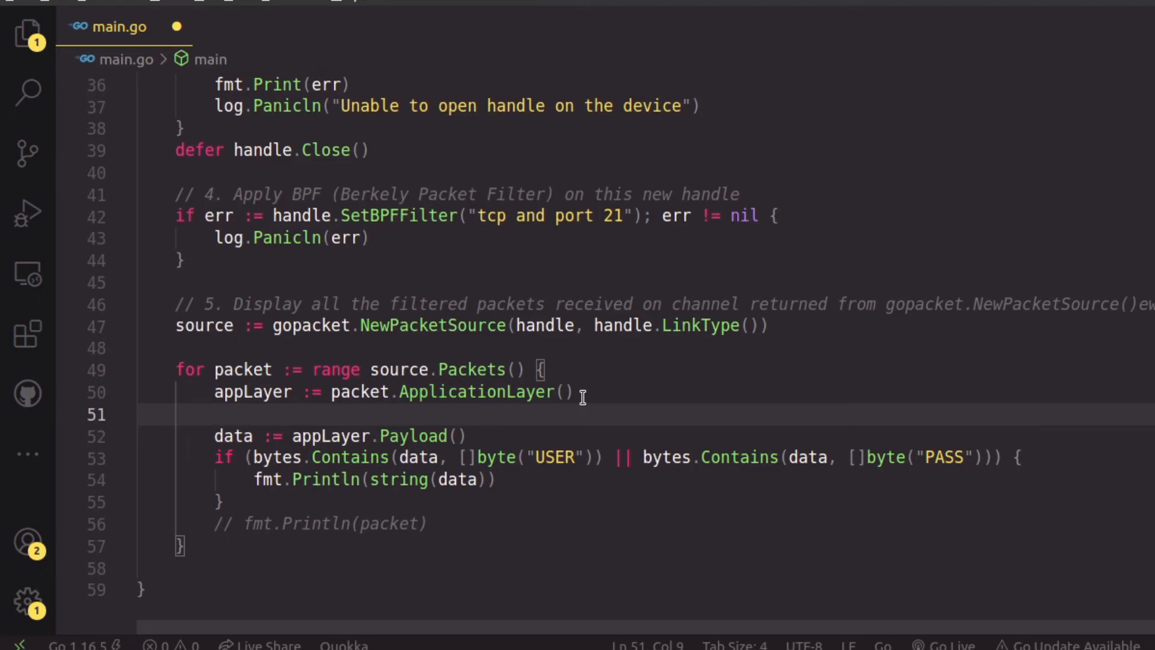
Step: Insert if (appLayer == nil) { continue } after the ApplicationLayer() assignment
type("if (")
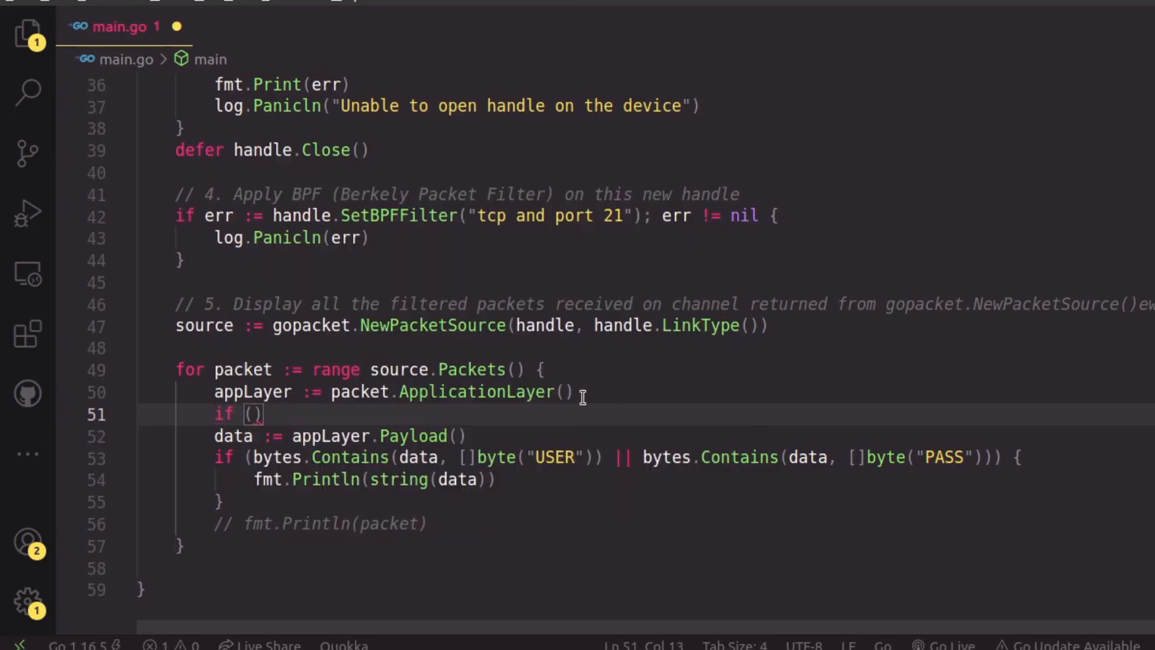
type("appLayer ==")
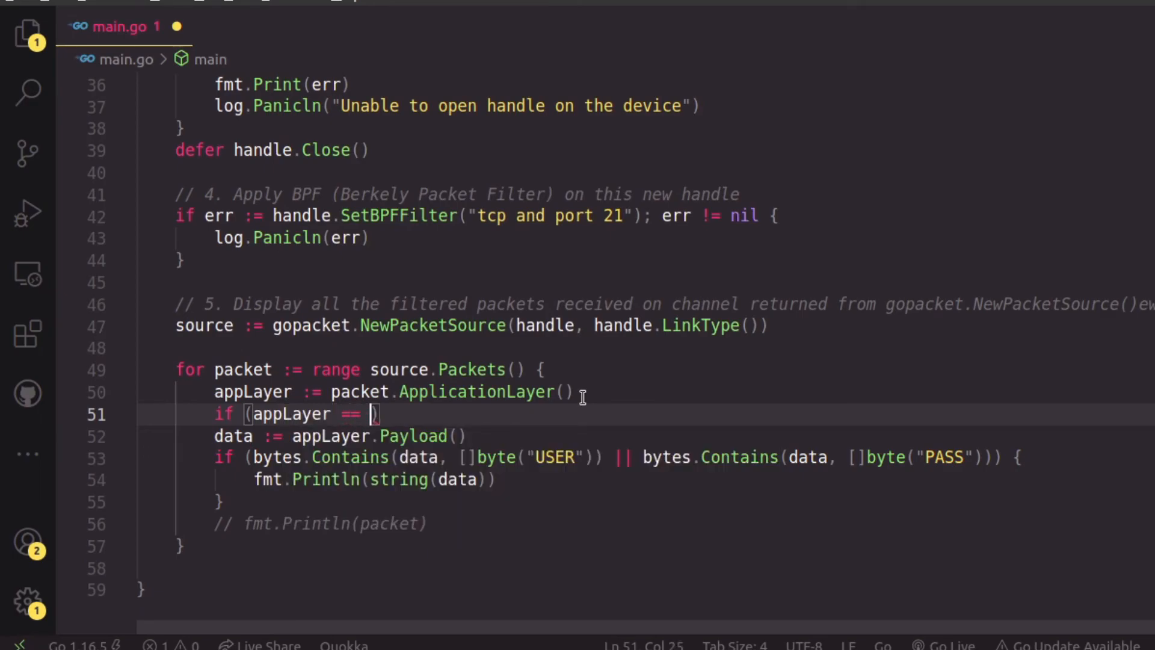
type("nil)")
type("conti")
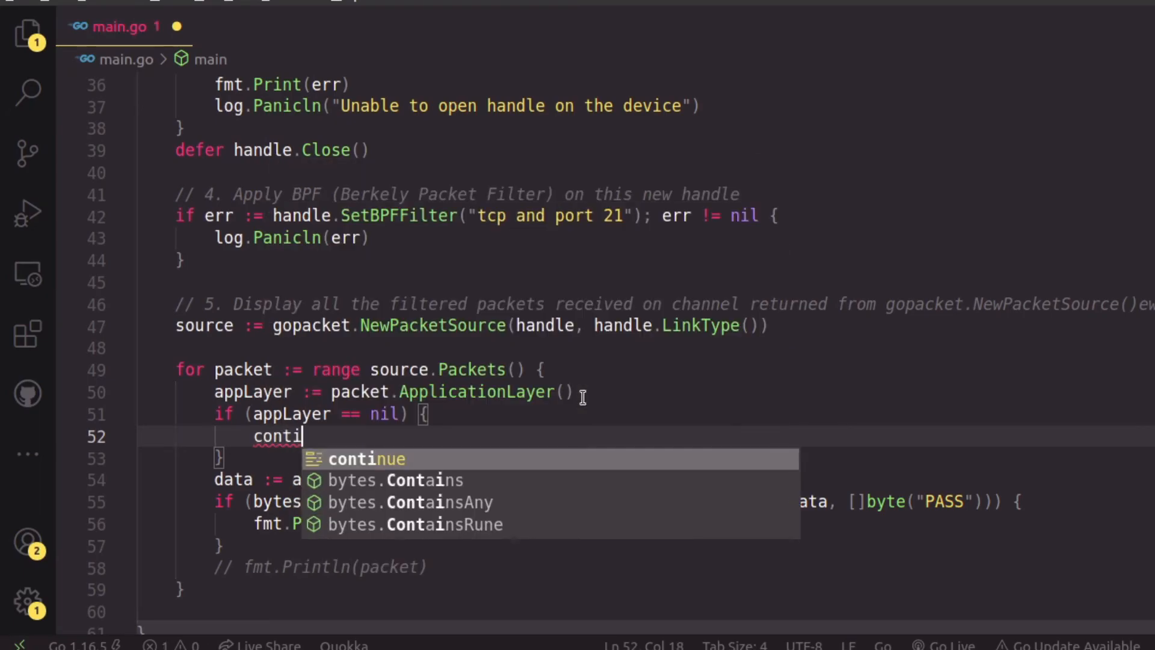
key("Tab")
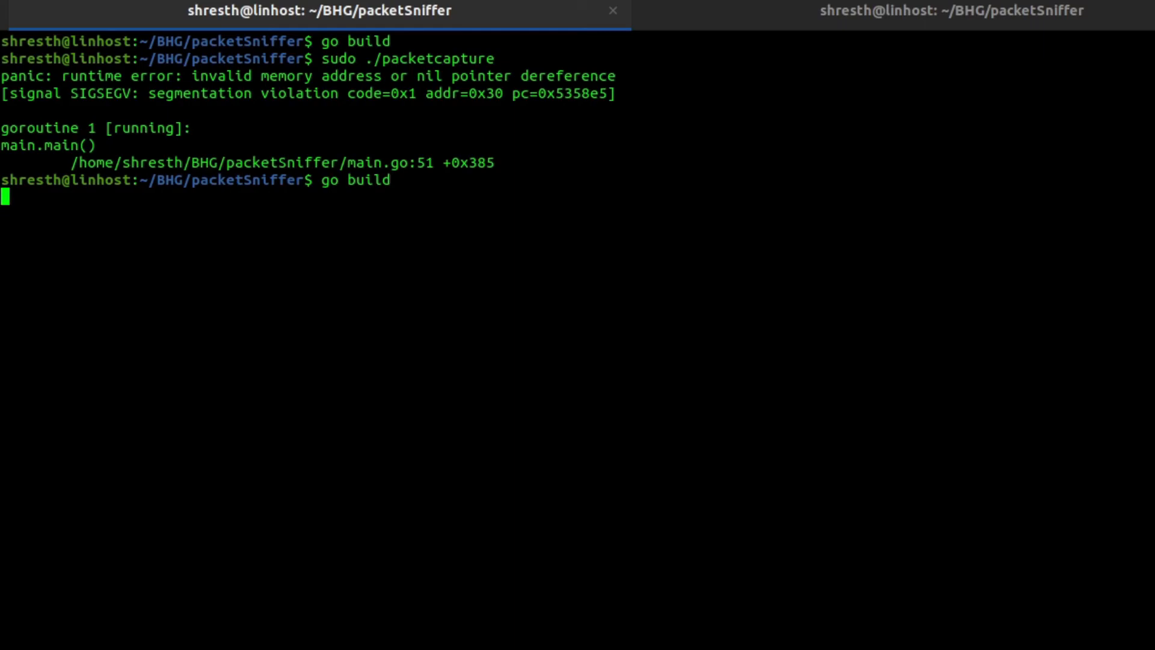
Step: Relaunch sudo ./packetcapture, then log in to FTP as test and exit the session
type("sudo ./packetcapture")
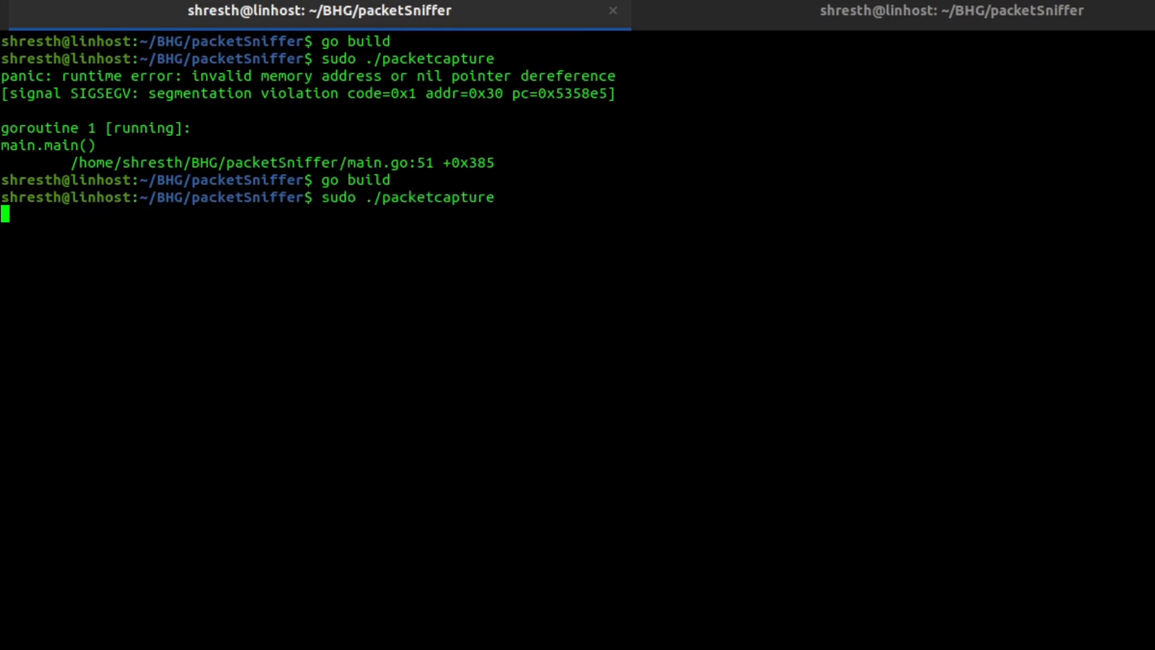
left_click(952, 10)
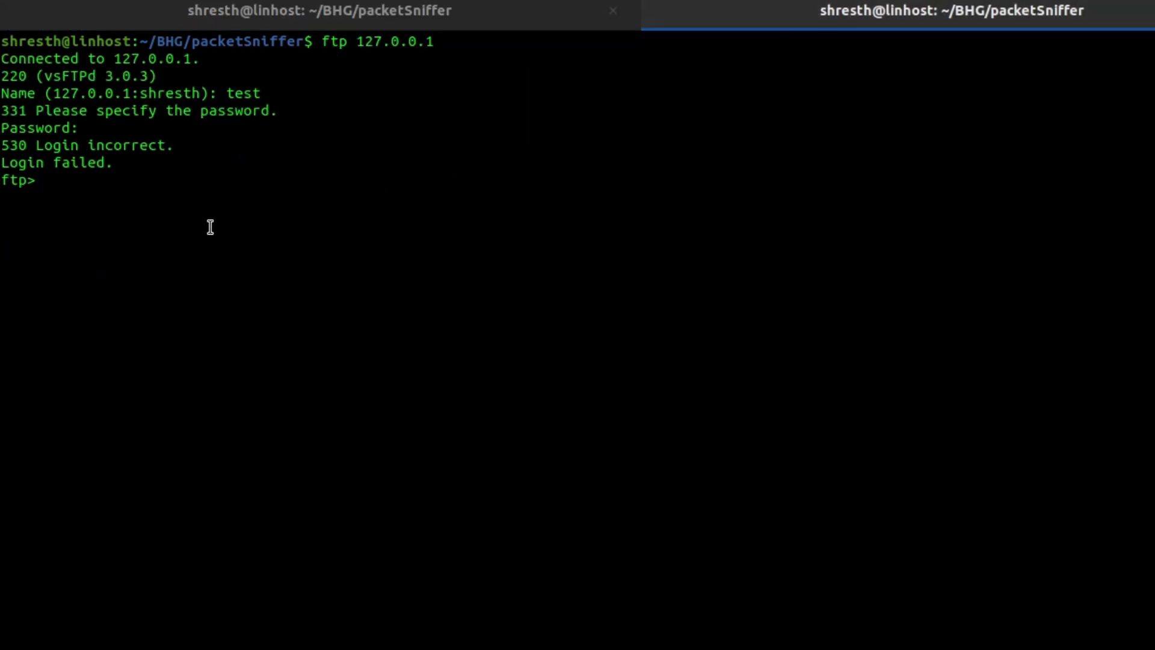
type("exit")
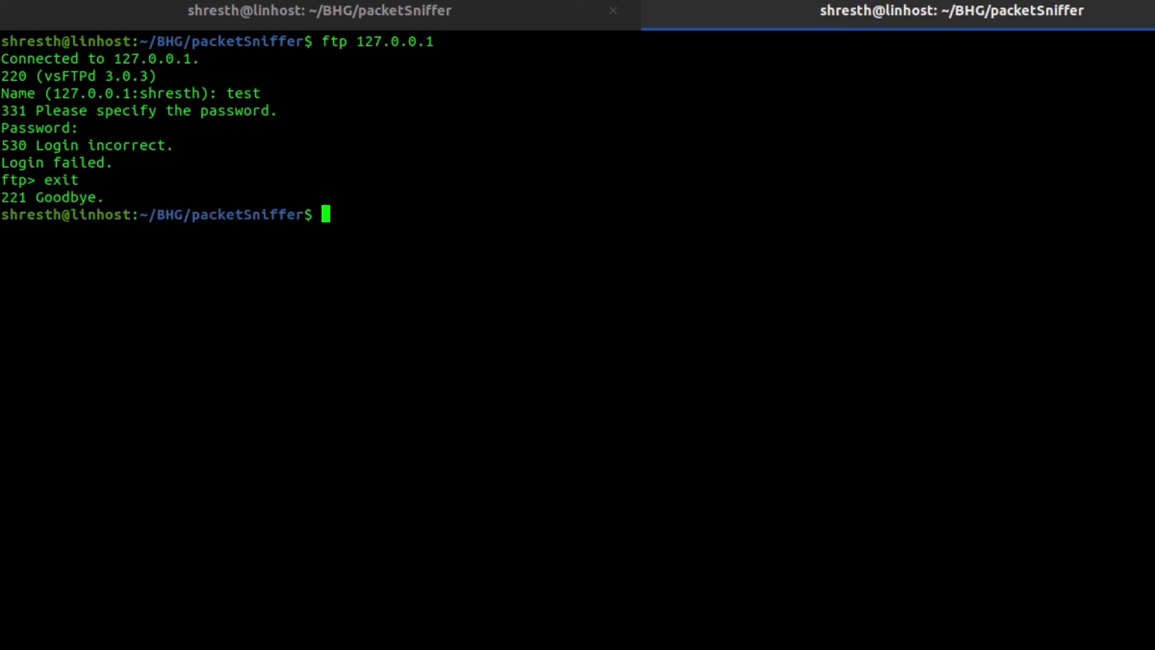